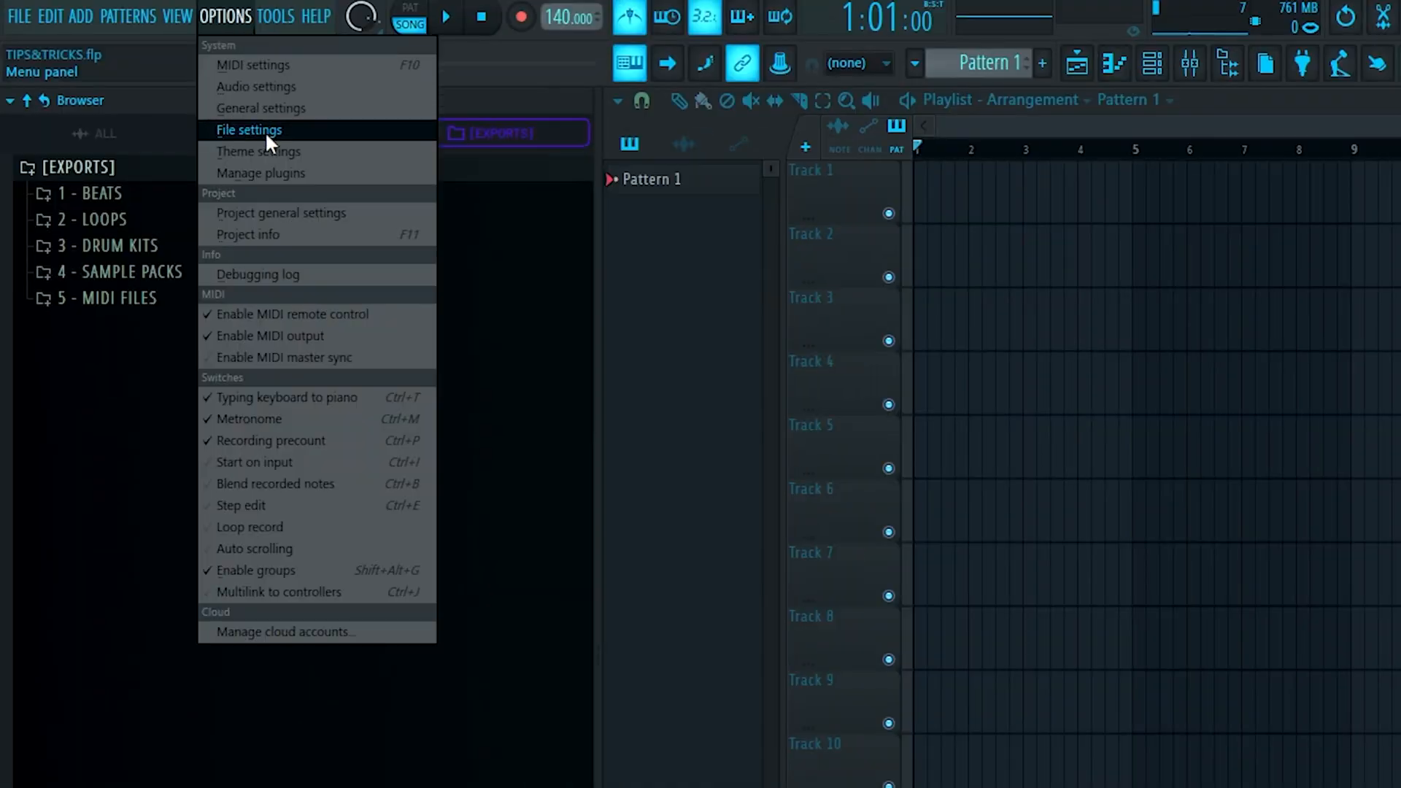
# - Show the autosave backup frequency choices in File settings, currently every 5 minutes
pyautogui.click(250, 130)
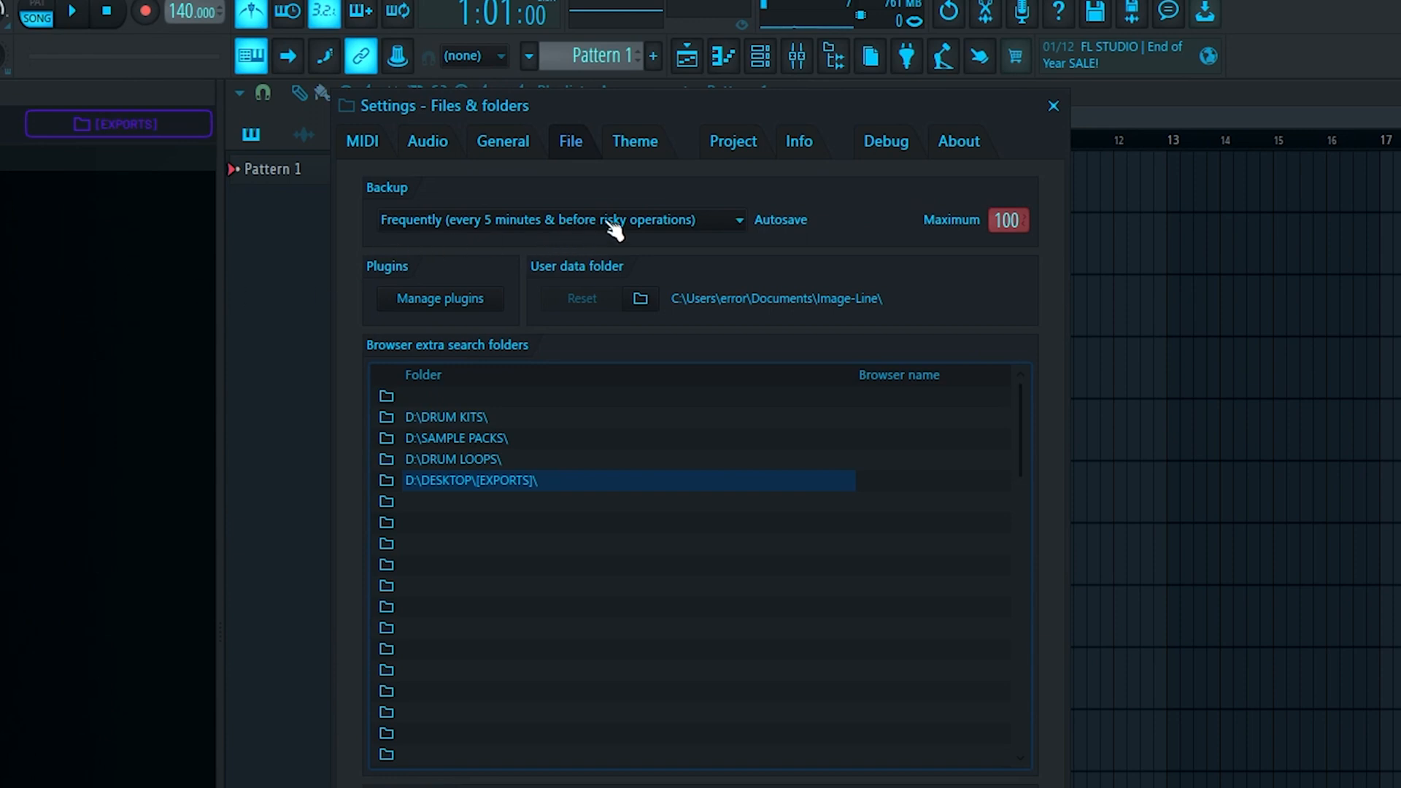
pyautogui.click(560, 220)
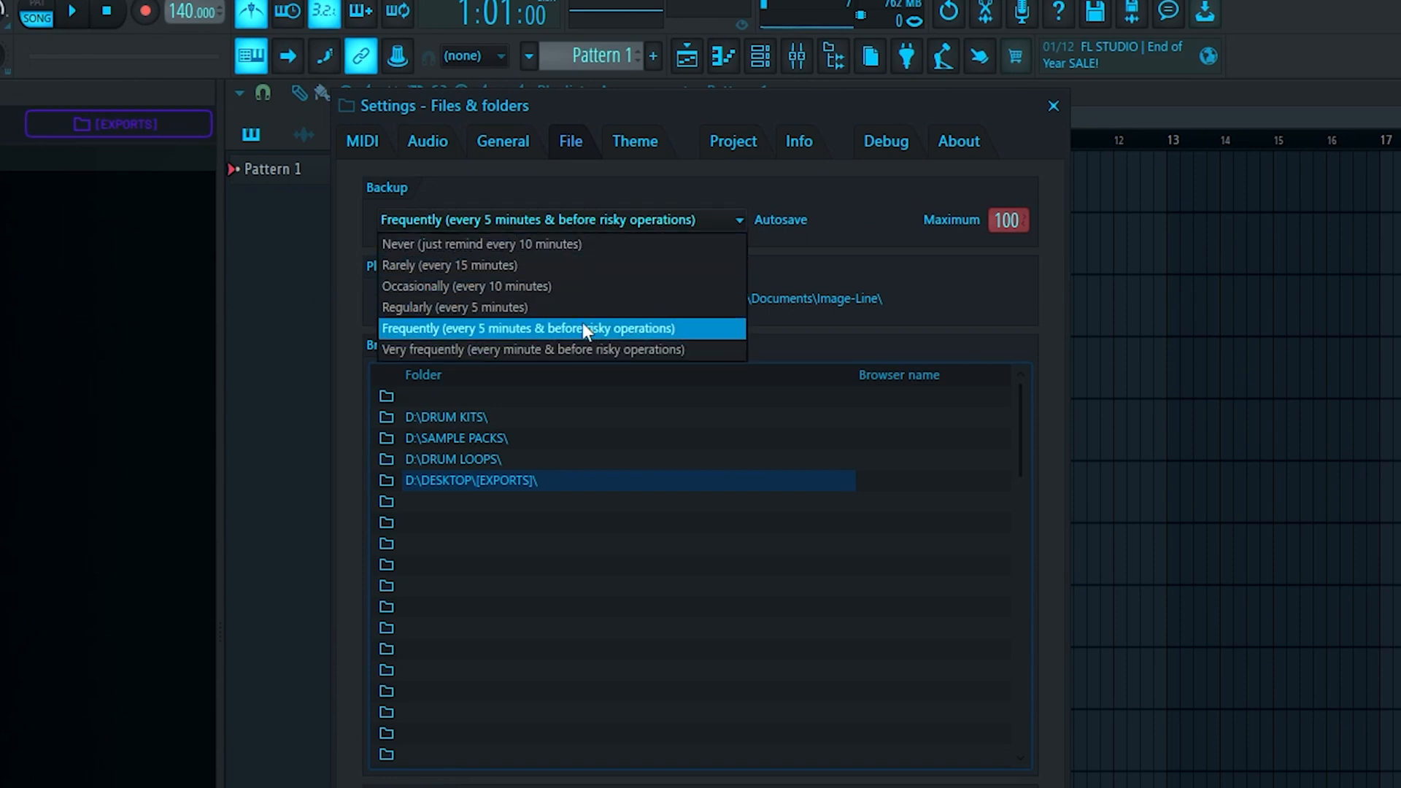
pyautogui.moveTo(611, 347)
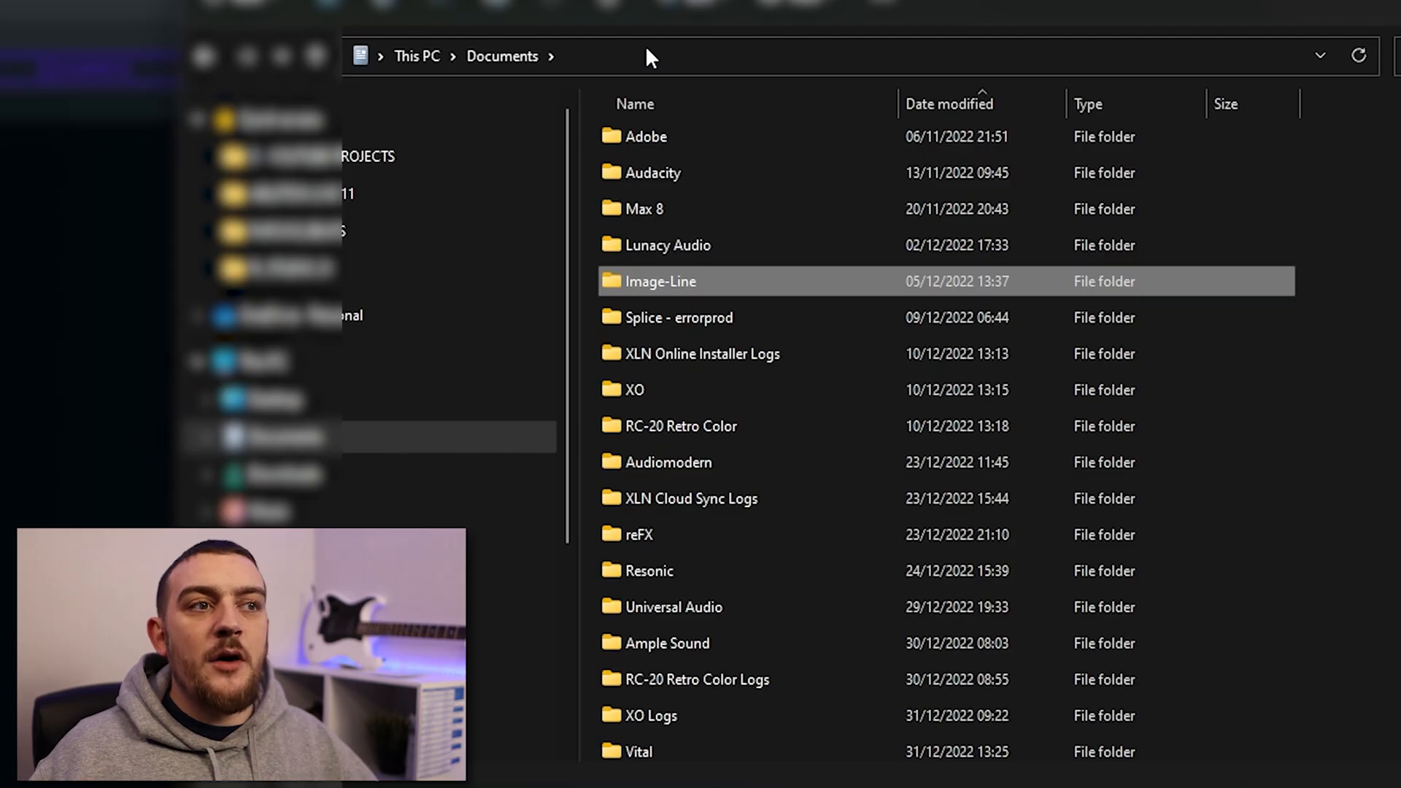
pyautogui.moveTo(661, 286)
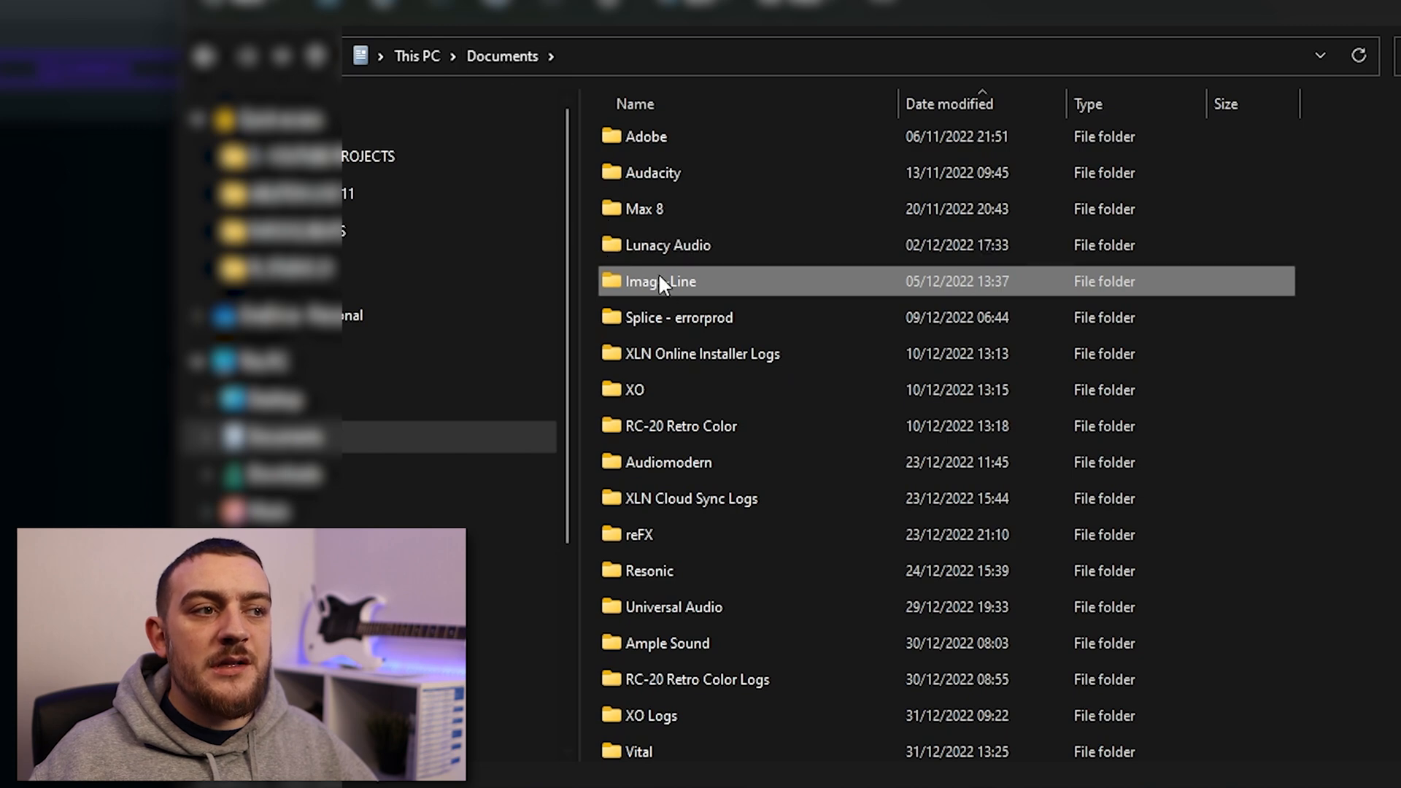
# - Browse into Documents > Image-Line > FL Studio in File Explorer
pyautogui.doubleClick(659, 280)
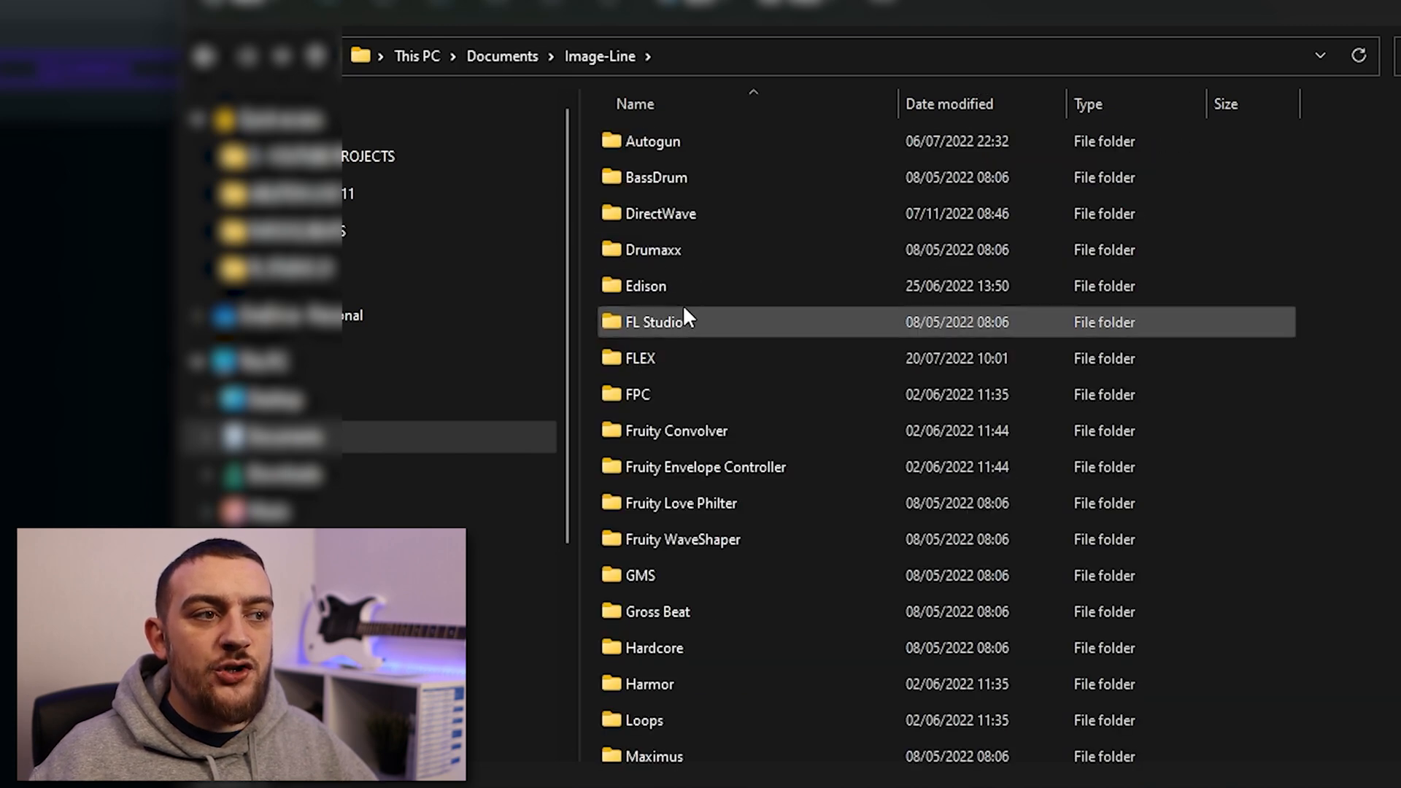
pyautogui.doubleClick(658, 321)
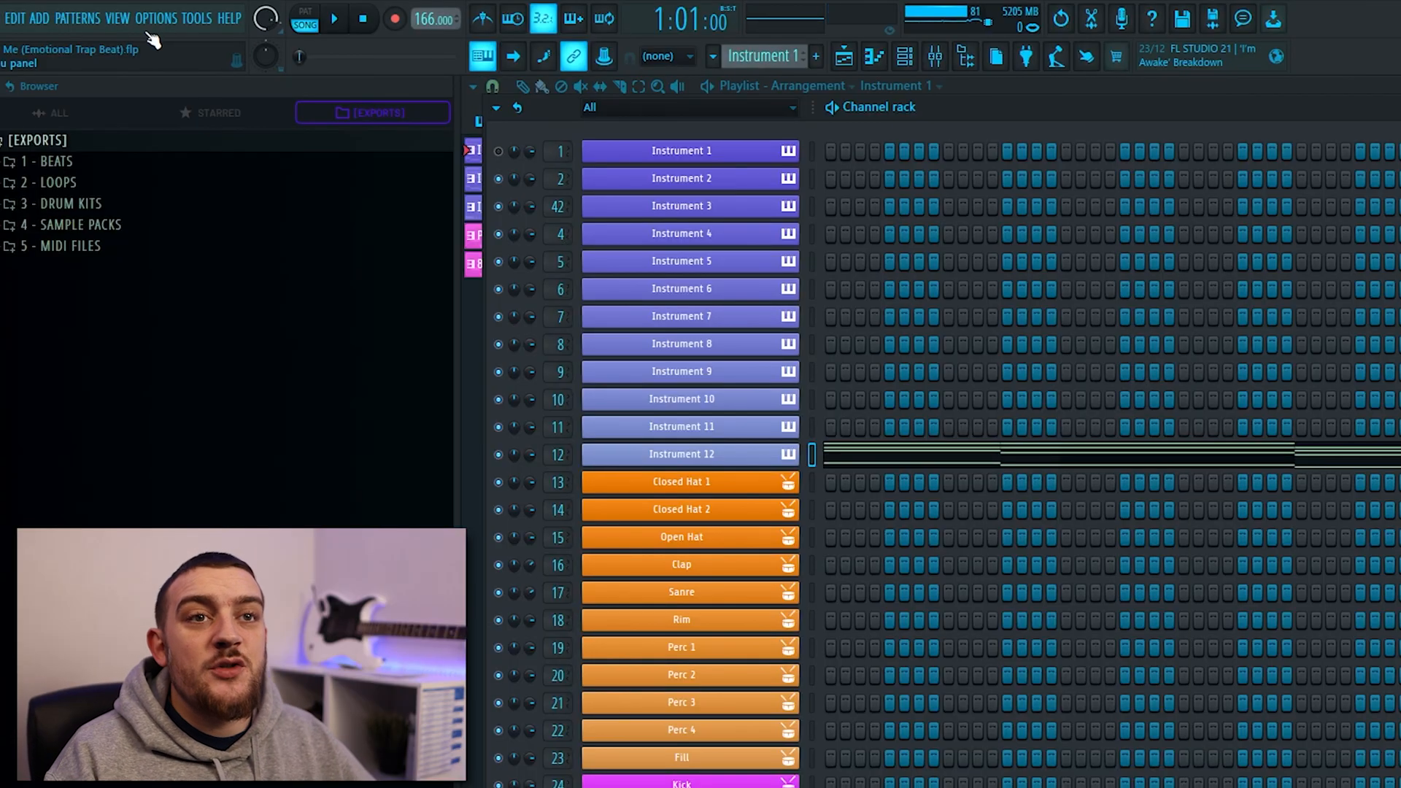
# - Switch to the playlist arrangement via the View menu's window list
pyautogui.click(116, 17)
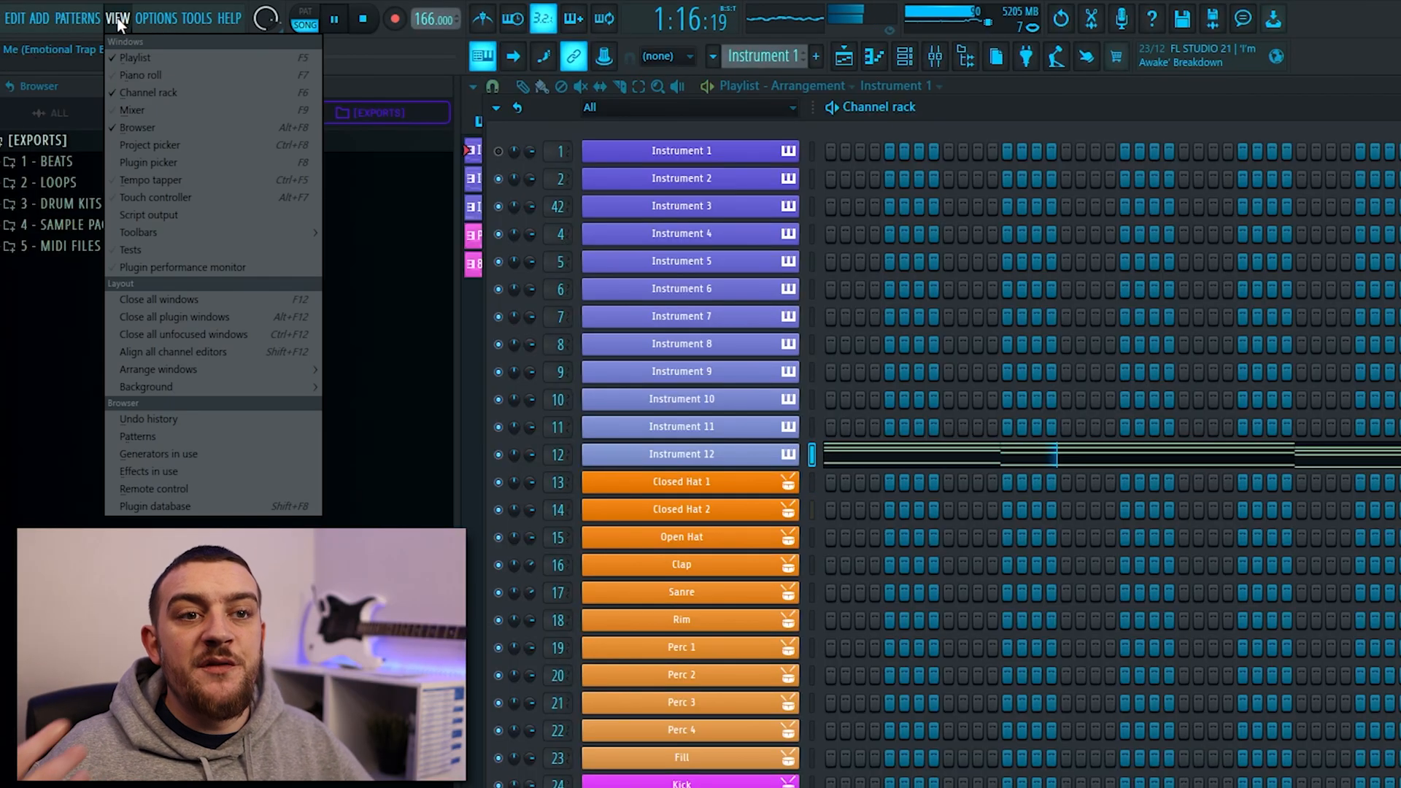
pyautogui.click(182, 266)
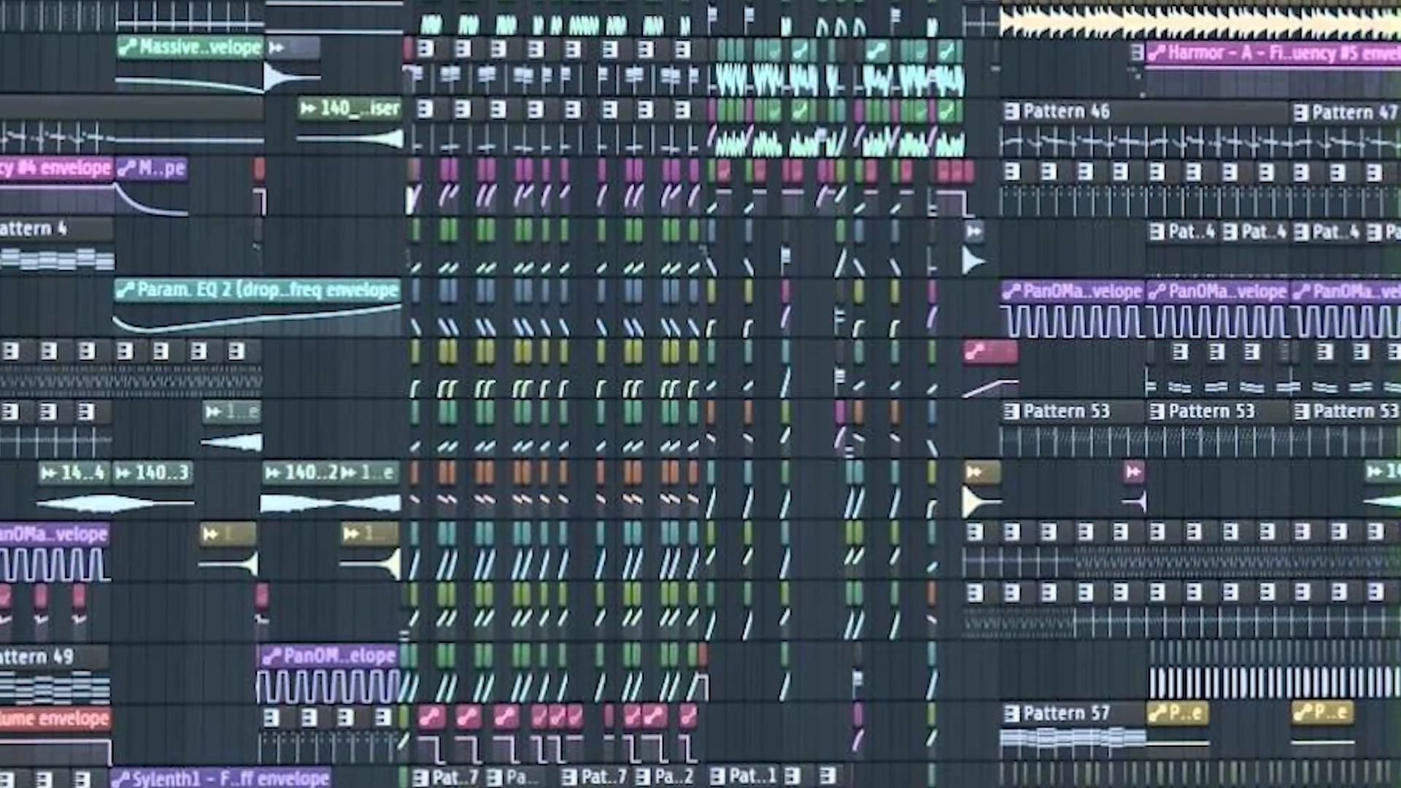
# - Show the Tools list with macros, riff machine and score logger over the playlist
pyautogui.scroll(-3)
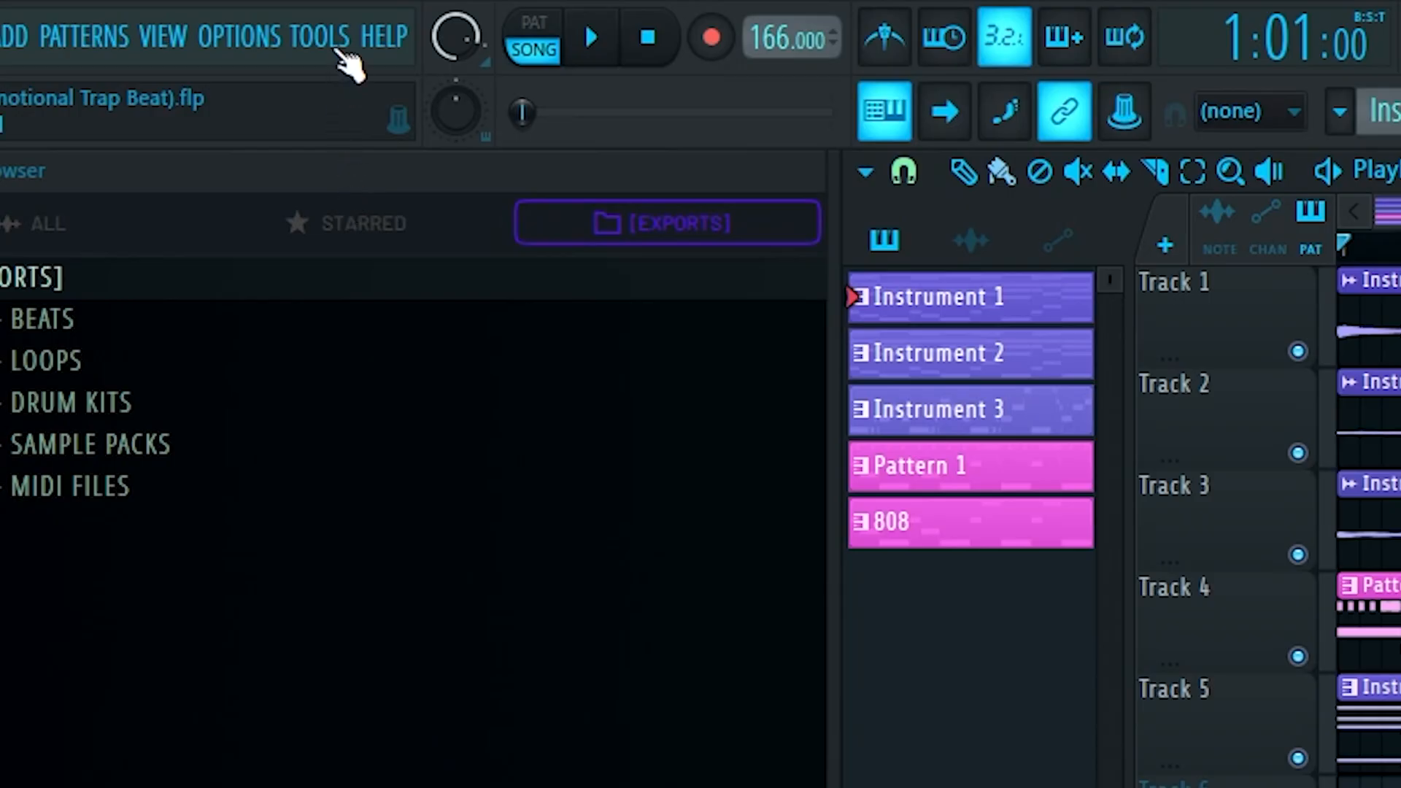
pyautogui.click(318, 37)
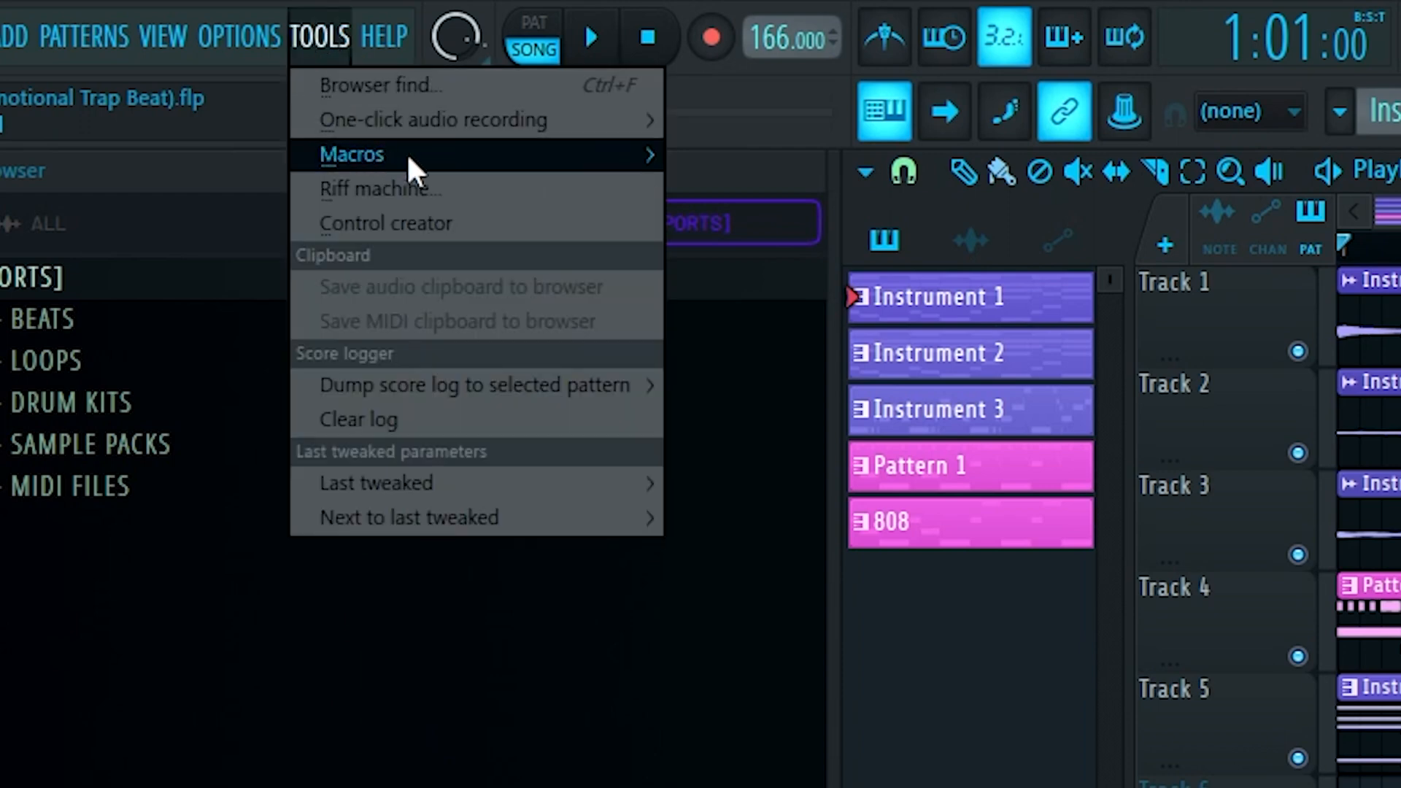
pyautogui.moveTo(351, 154)
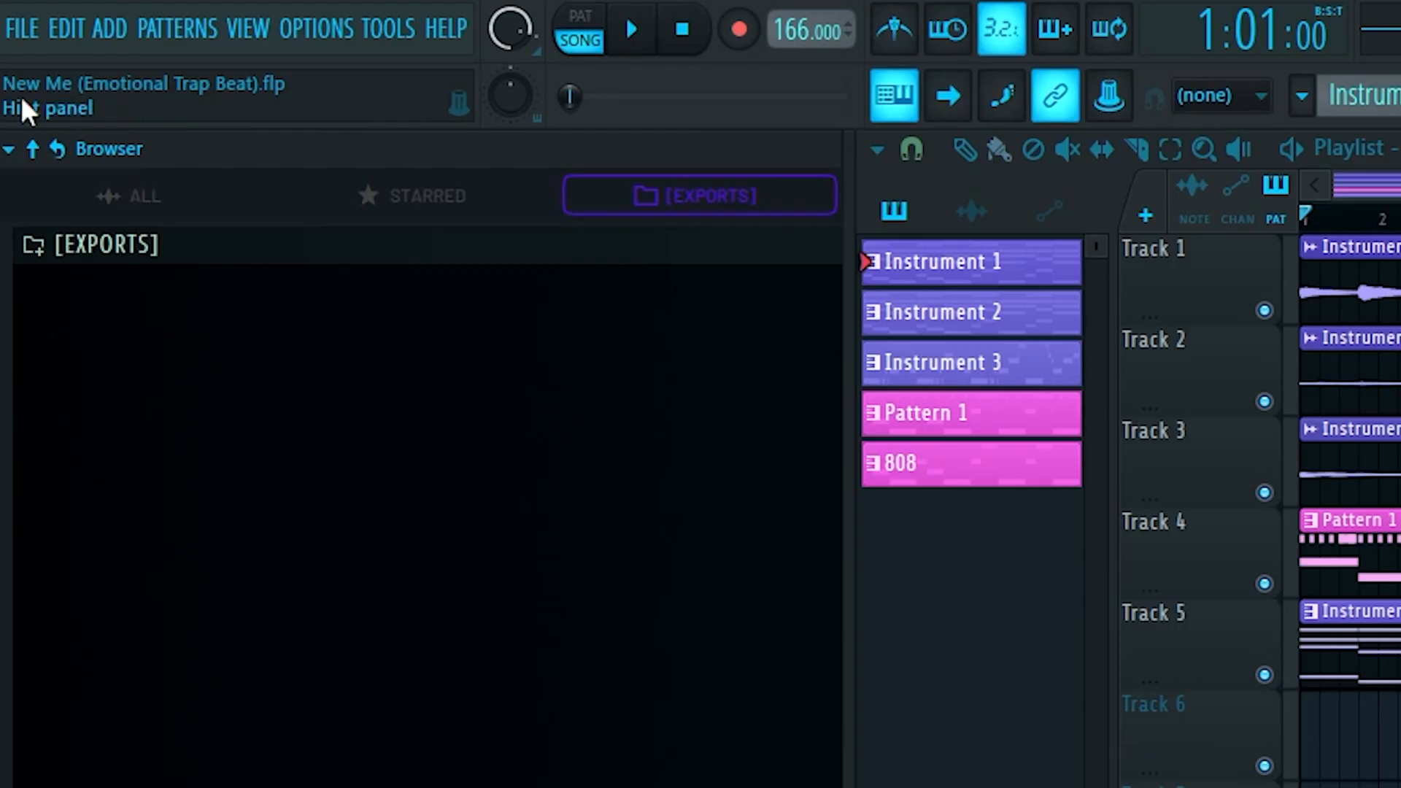
# - Find the 808 [Spinz] sample via a 'spinz' browser search and choose an action for it
pyautogui.click(22, 29)
pyautogui.write('spinz')
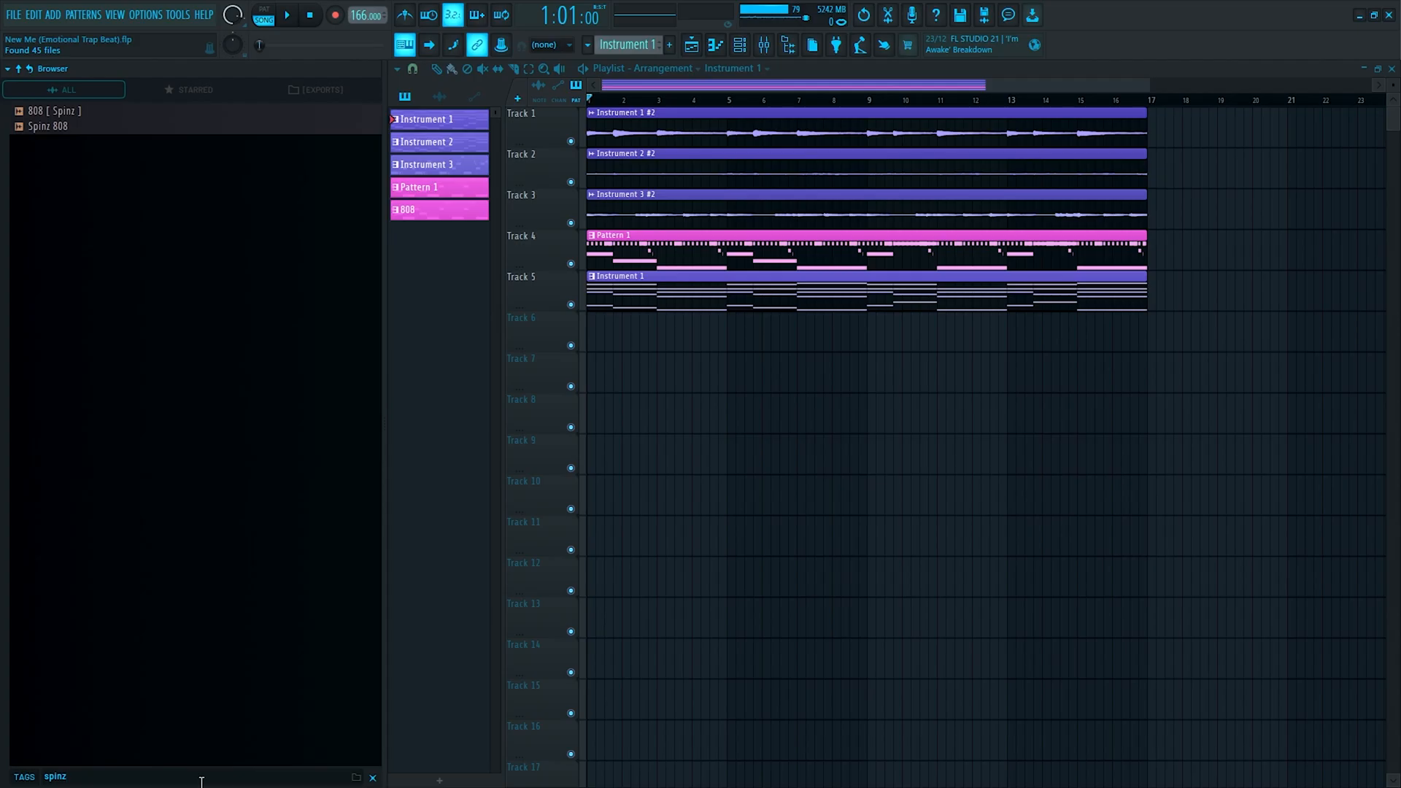
pyautogui.rightClick(58, 111)
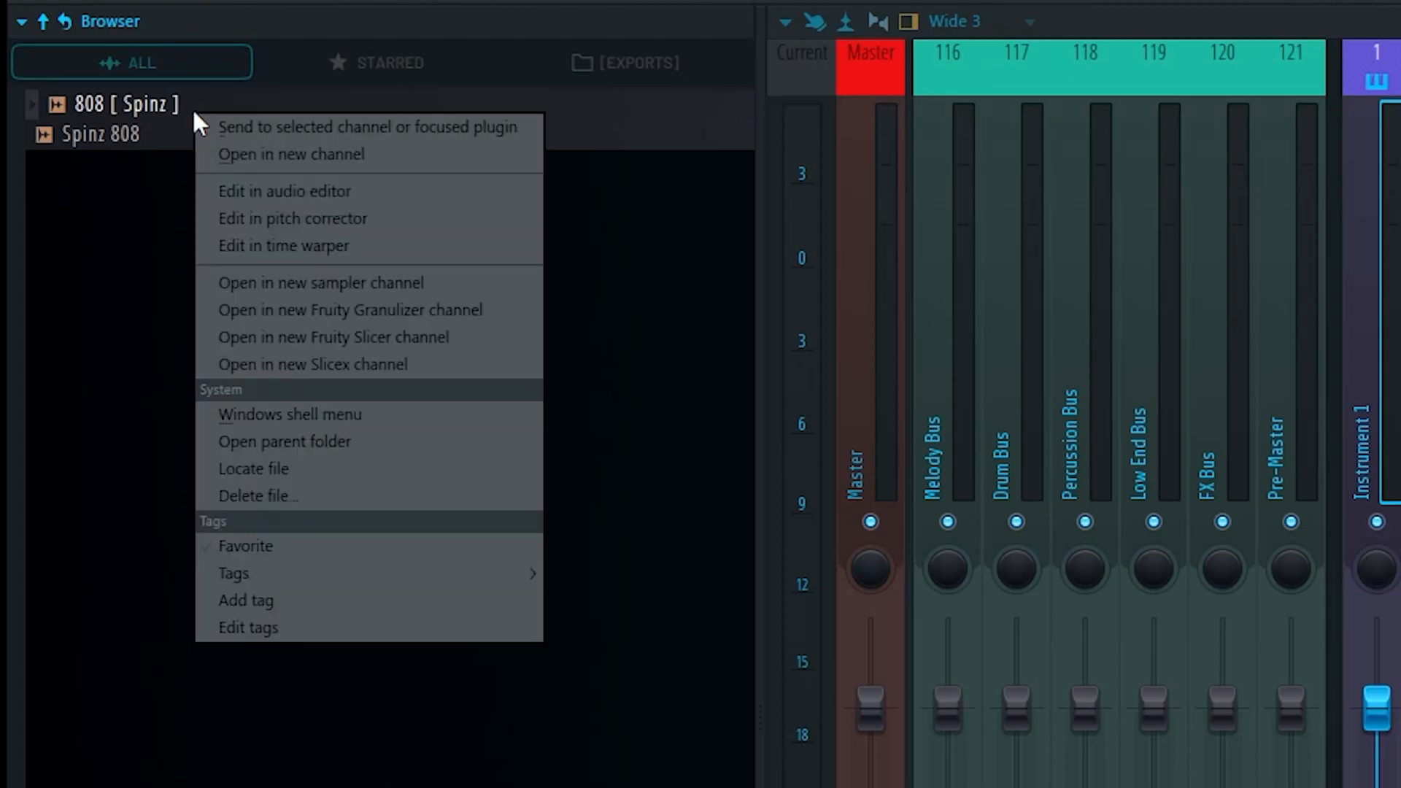
pyautogui.click(609, 584)
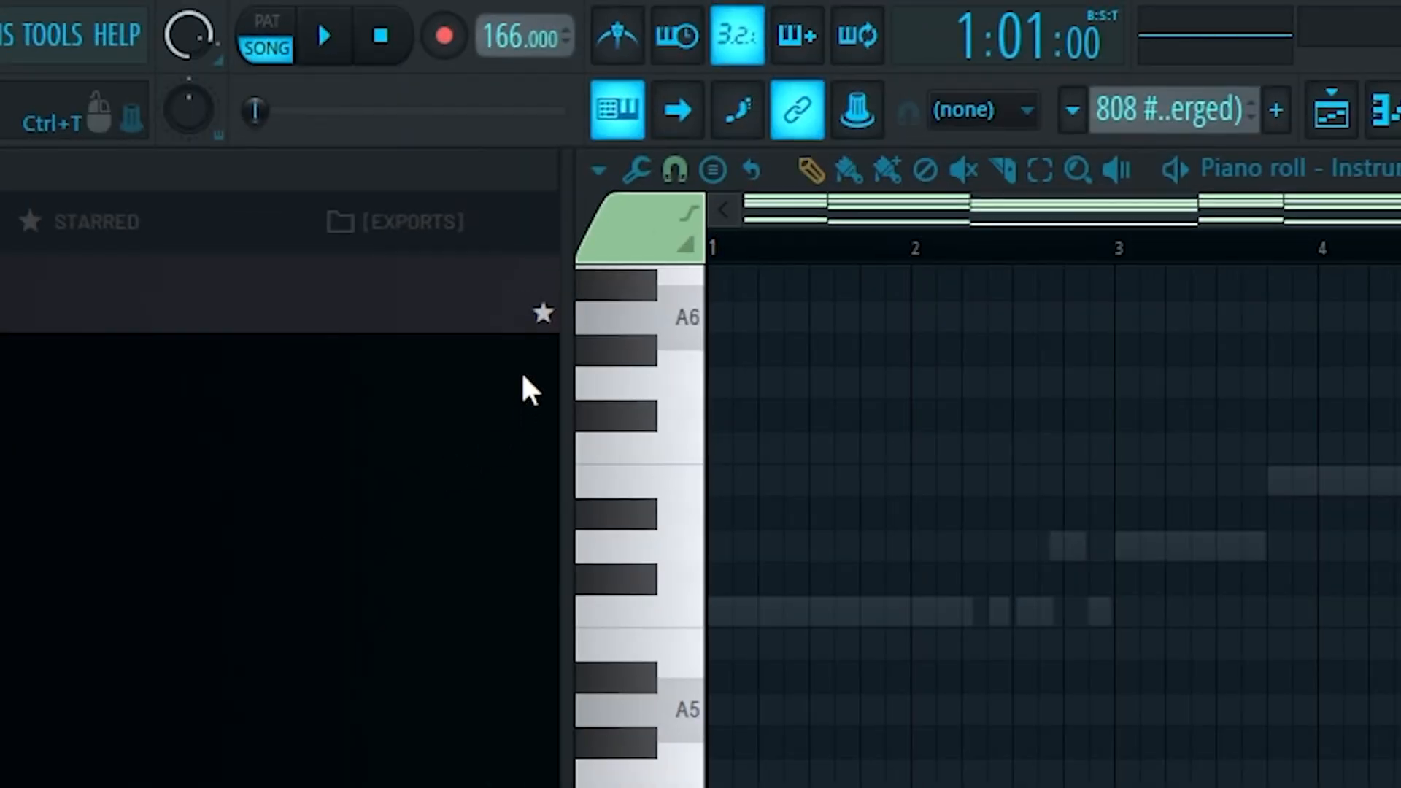
# - Show the merged 808 pattern's notes in the piano roll
pyautogui.click(614, 109)
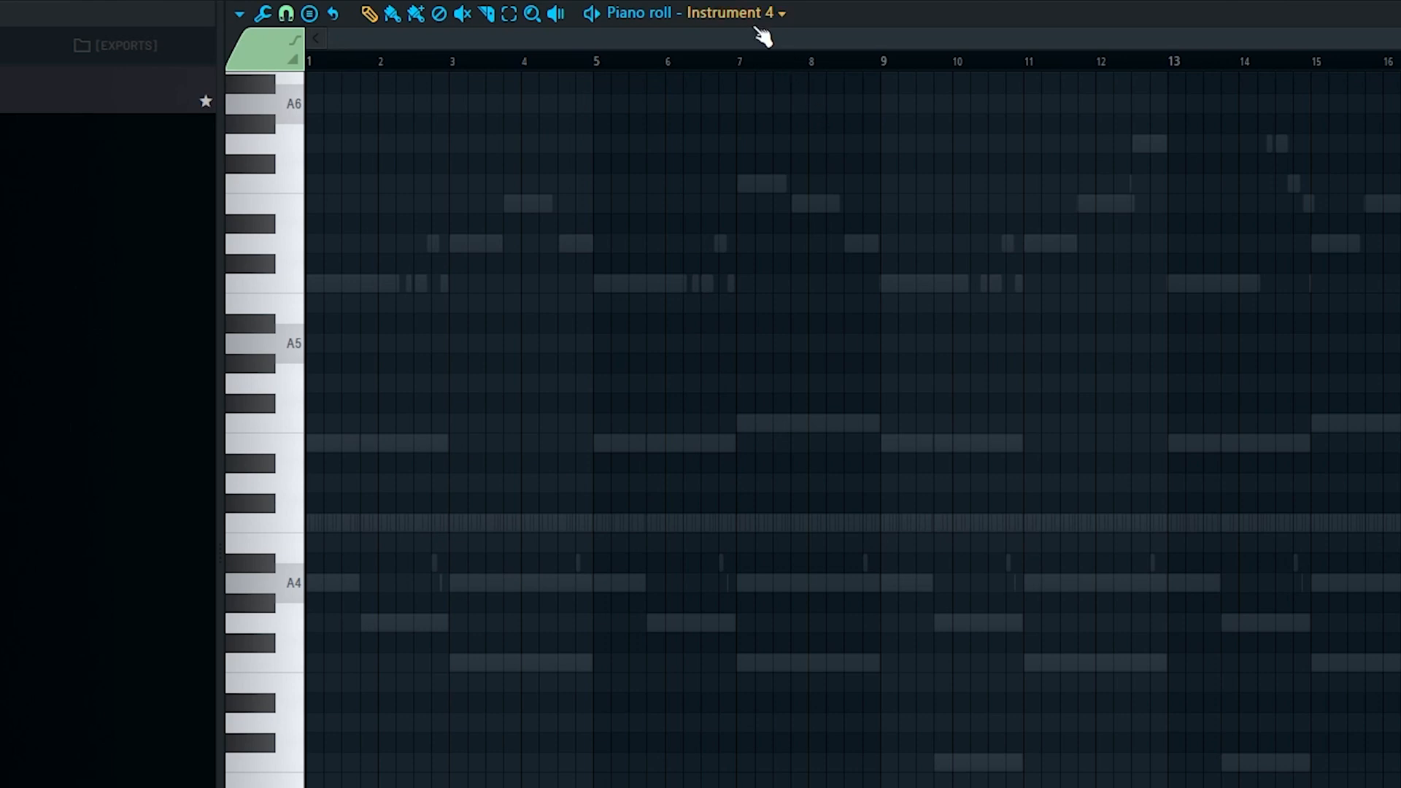
# - List the target channels for the Instrument 4 piano roll, instruments and drums checked
pyautogui.click(733, 14)
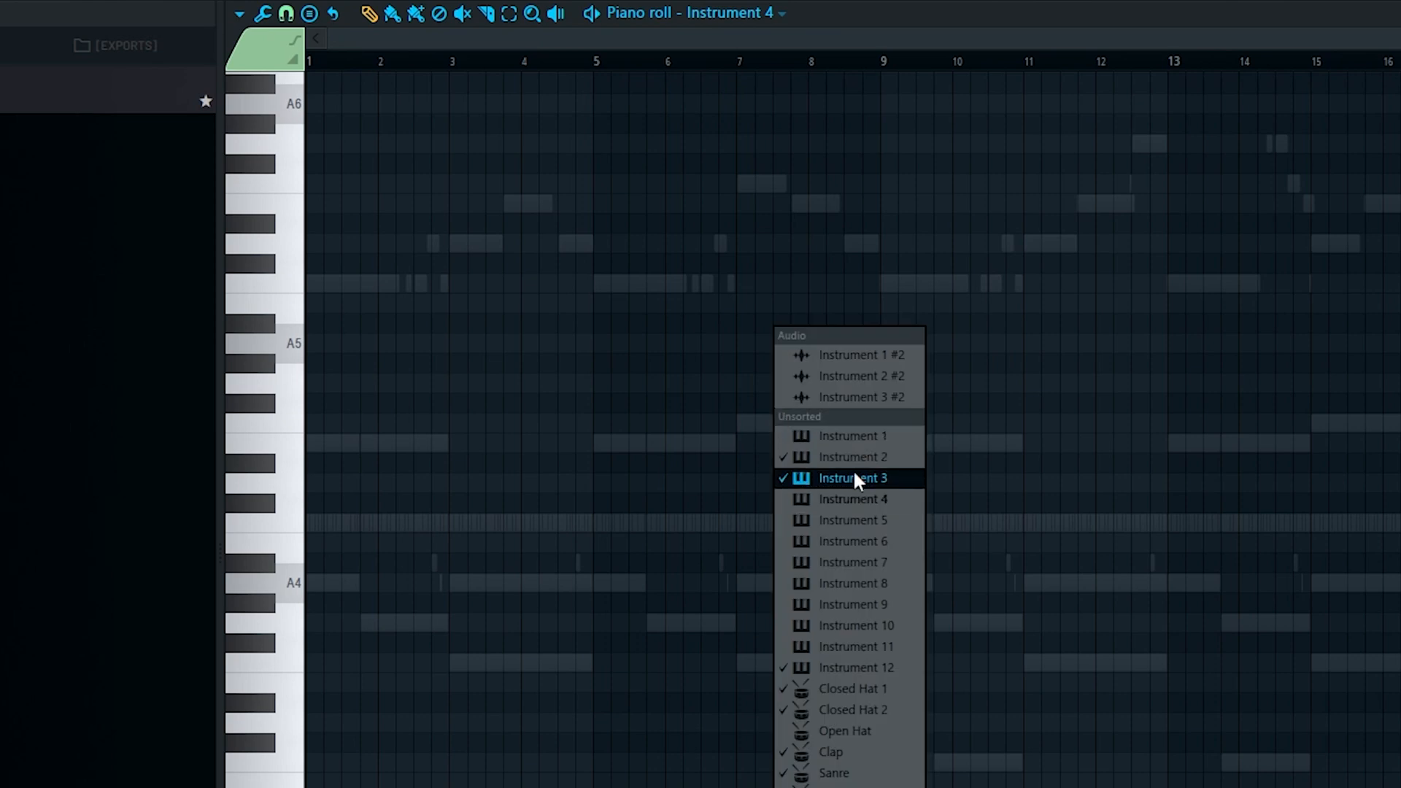
pyautogui.moveTo(859, 492)
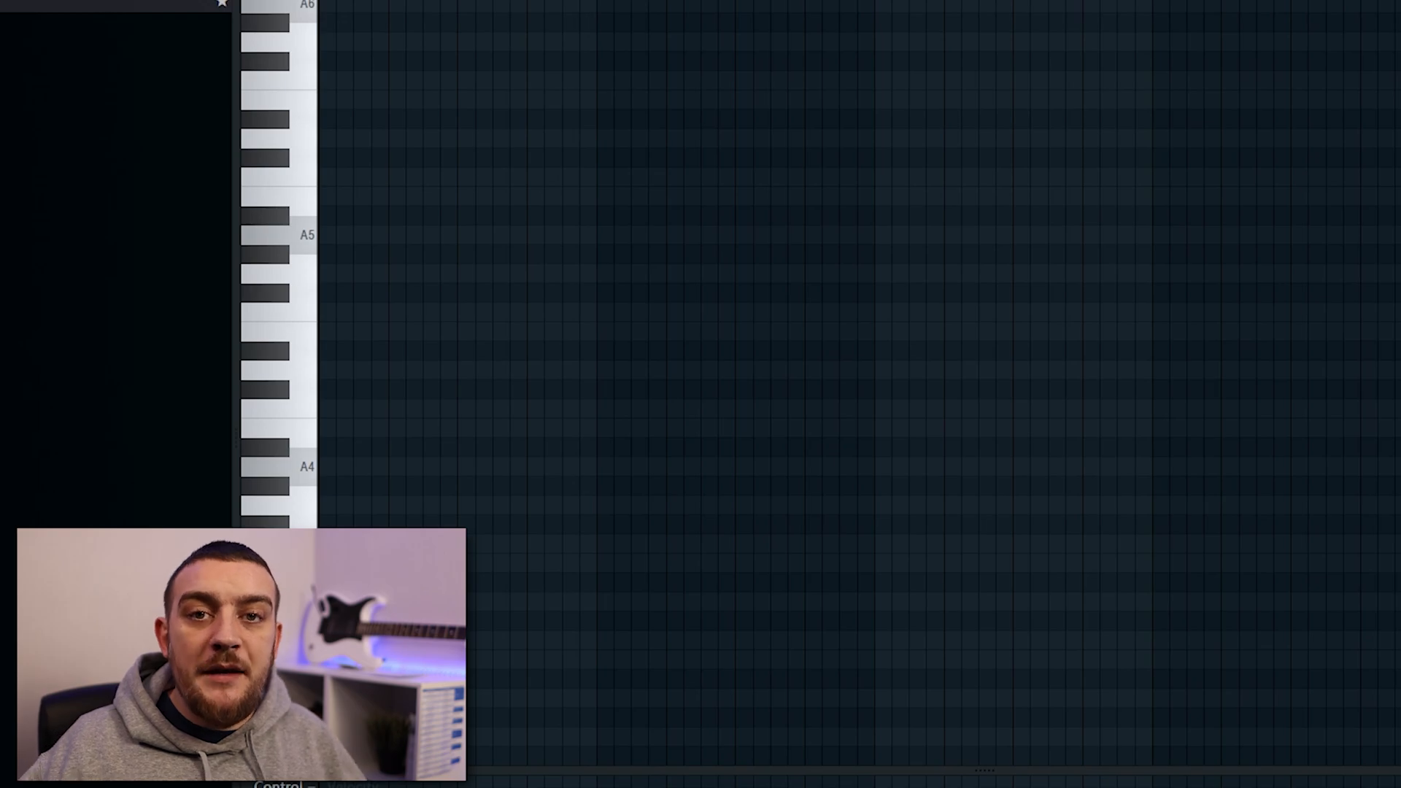
# - Bring up the channel rack showing the Kick, 808, bass and FX channels
pyautogui.click(143, 68)
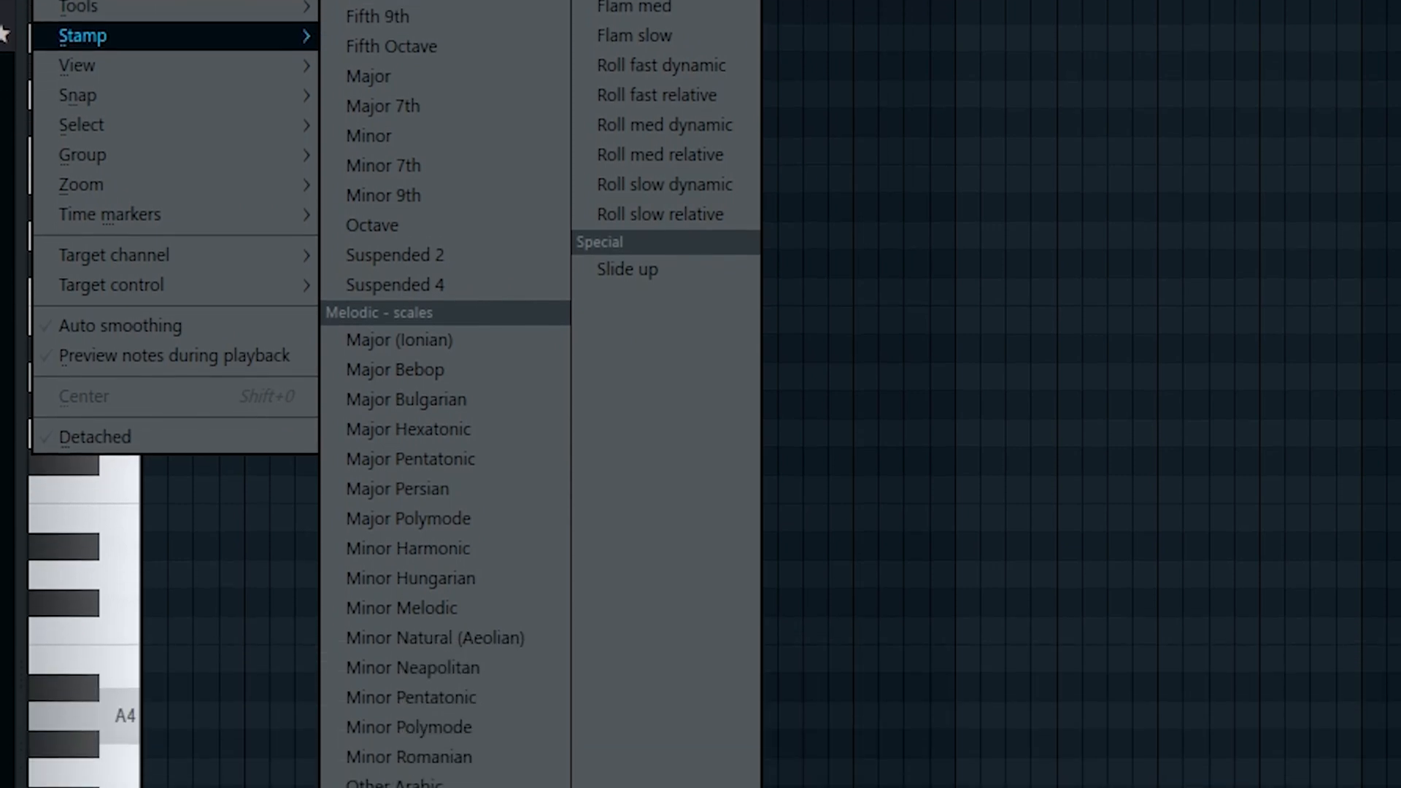
pyautogui.scroll(-3)
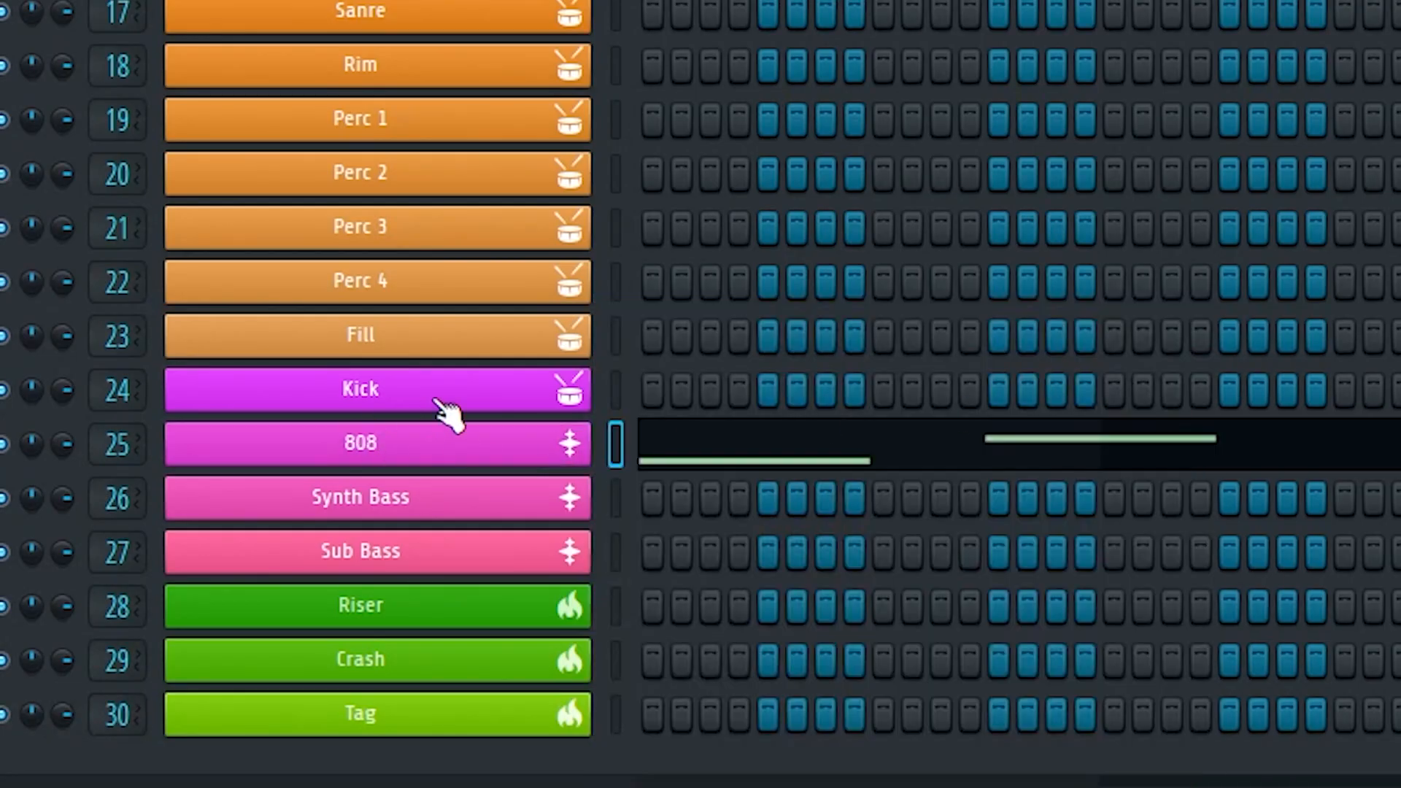
# - Limit the Kick channel's notes to the single key C5 with the Limiter/Transposer
pyautogui.doubleClick(359, 442)
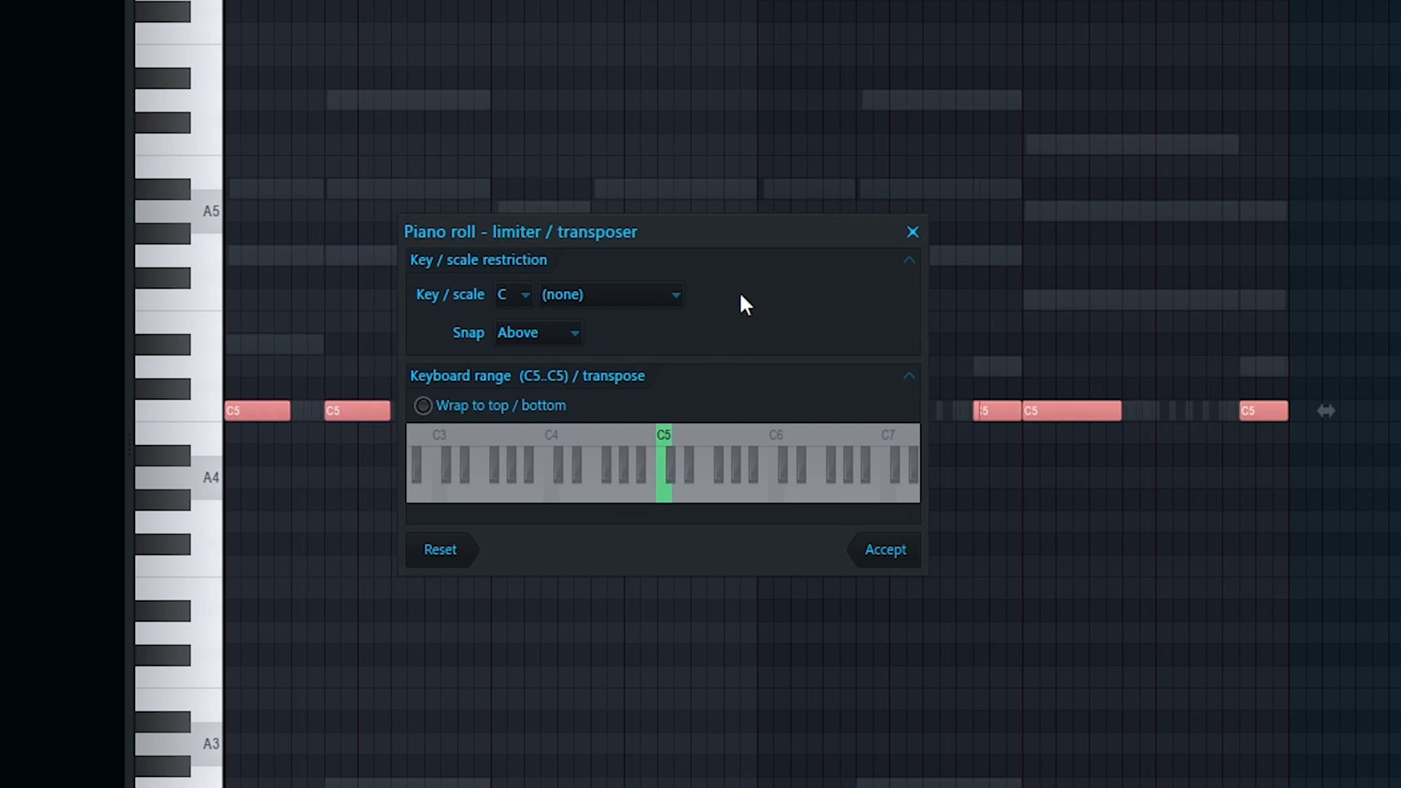
pyautogui.moveTo(676, 485)
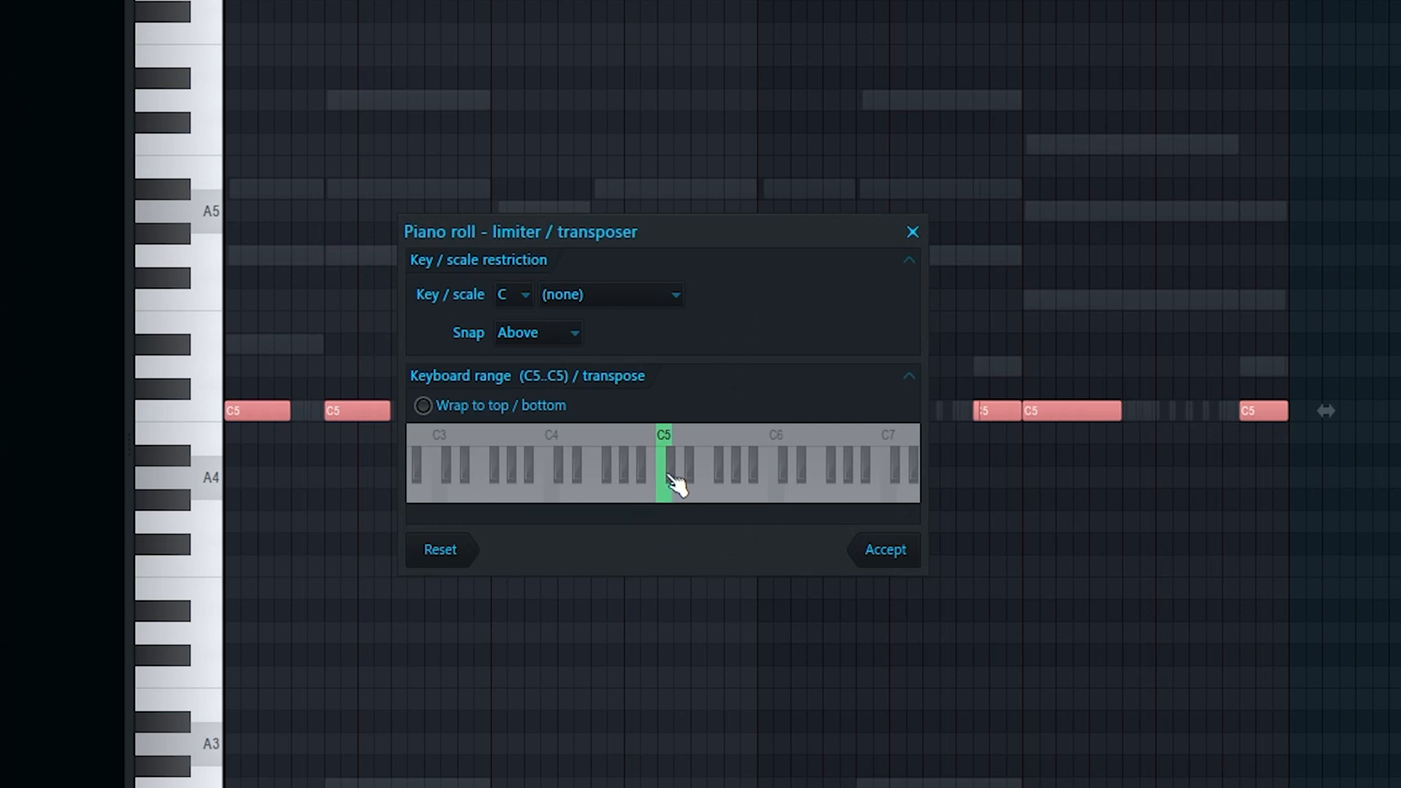
pyautogui.click(885, 550)
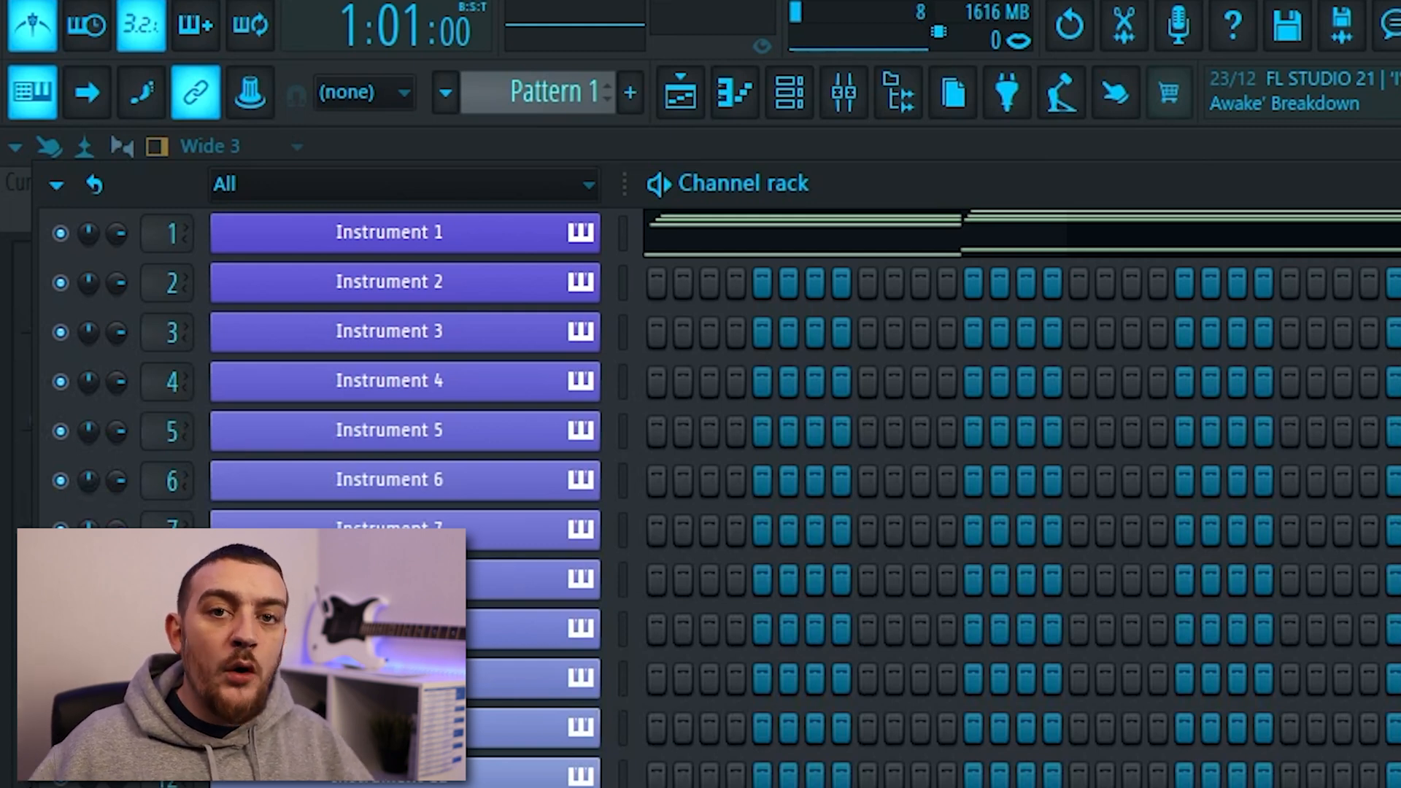
# - Show the audio settings where the metronome is routed to mixer track 115
pyautogui.click(452, 47)
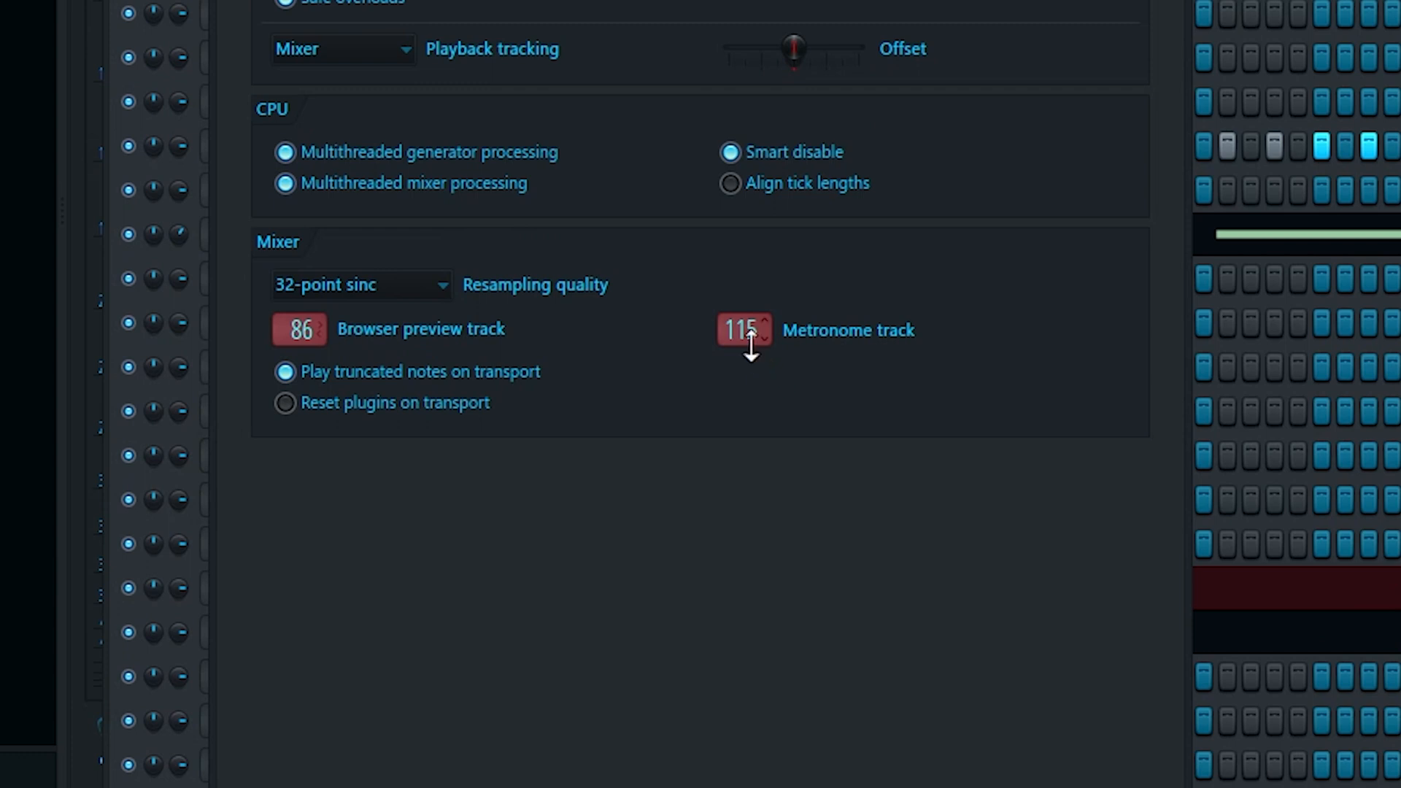
pyautogui.moveTo(371, 366)
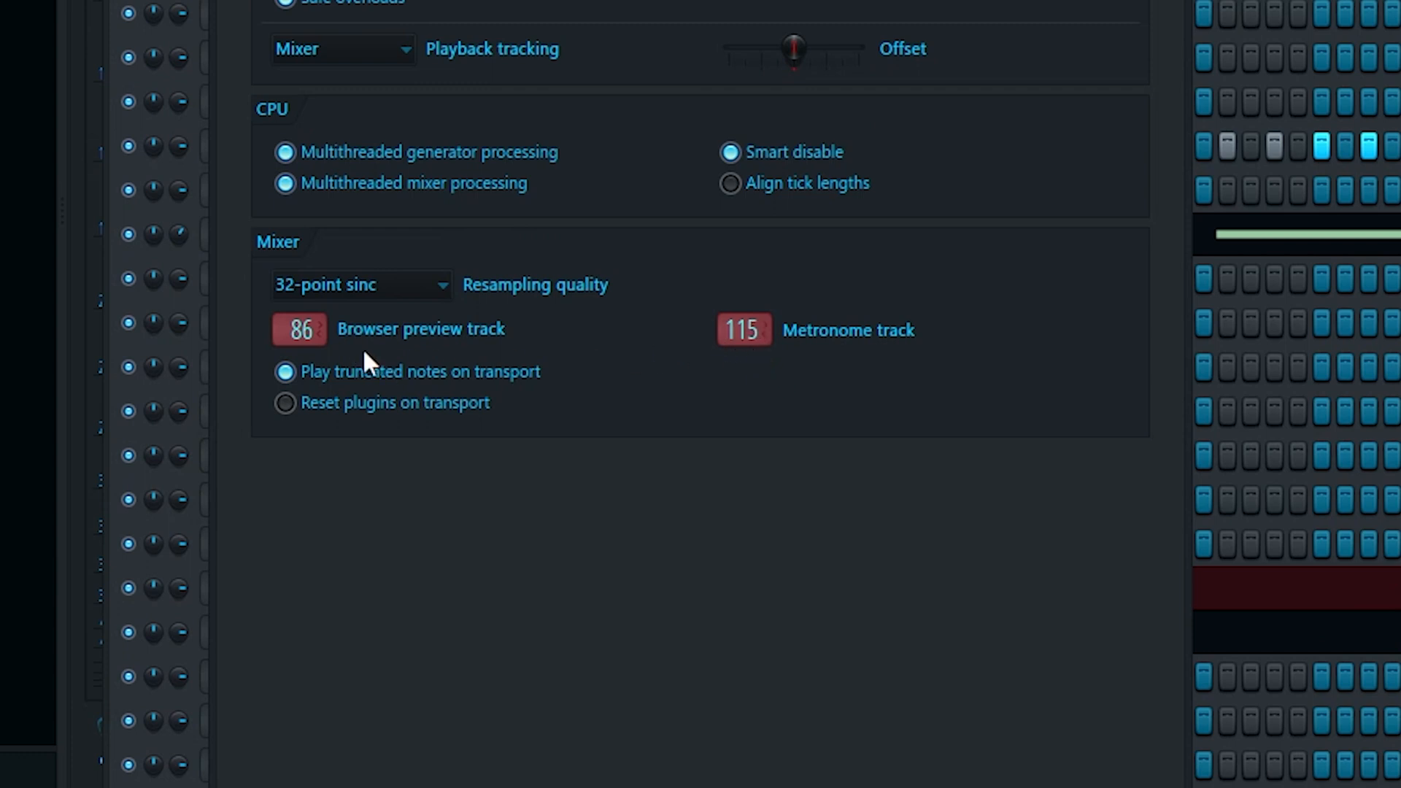
pyautogui.moveTo(420, 362)
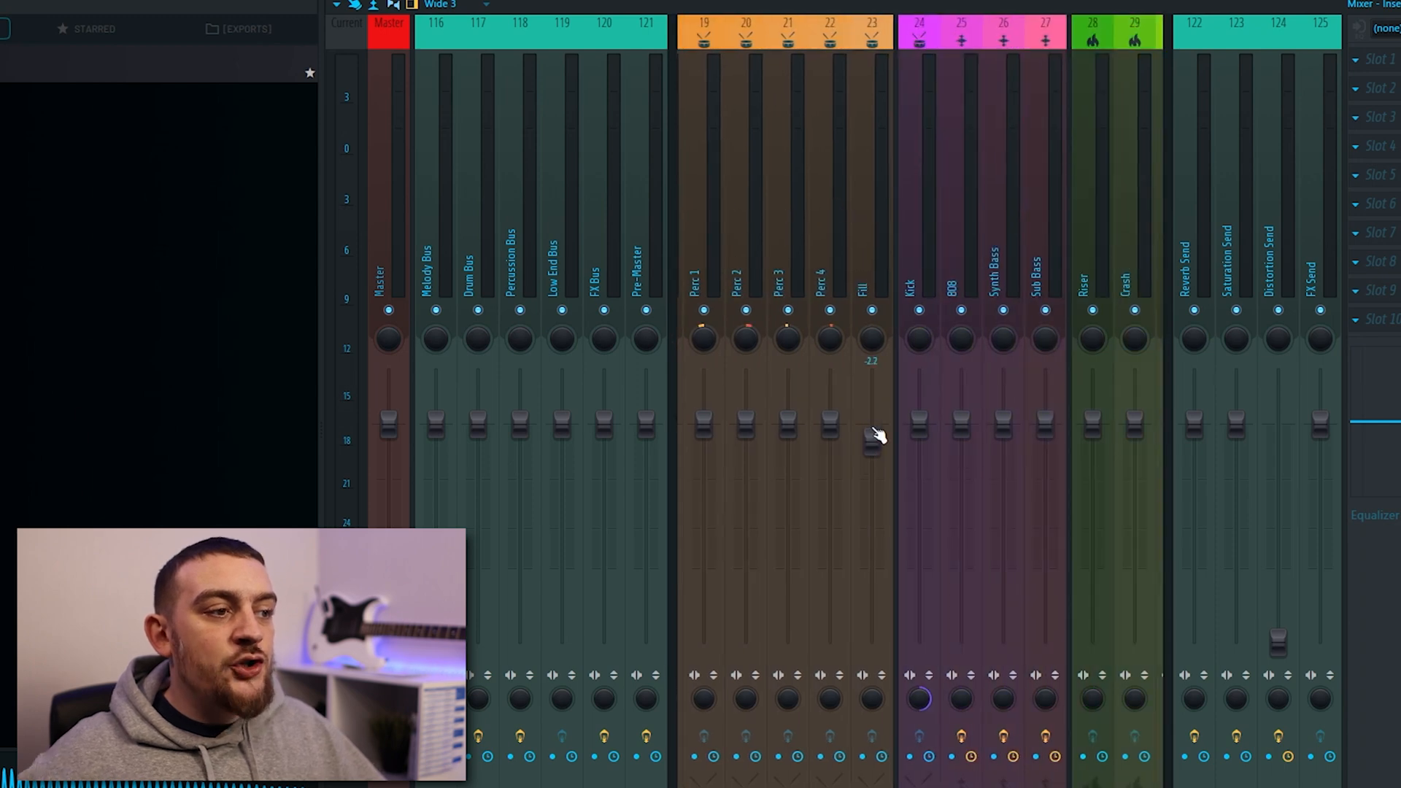
# - Drag the Fill mixer track's fader down to about -6.2 dB
pyautogui.moveTo(871, 438); pyautogui.dragTo(871, 479)
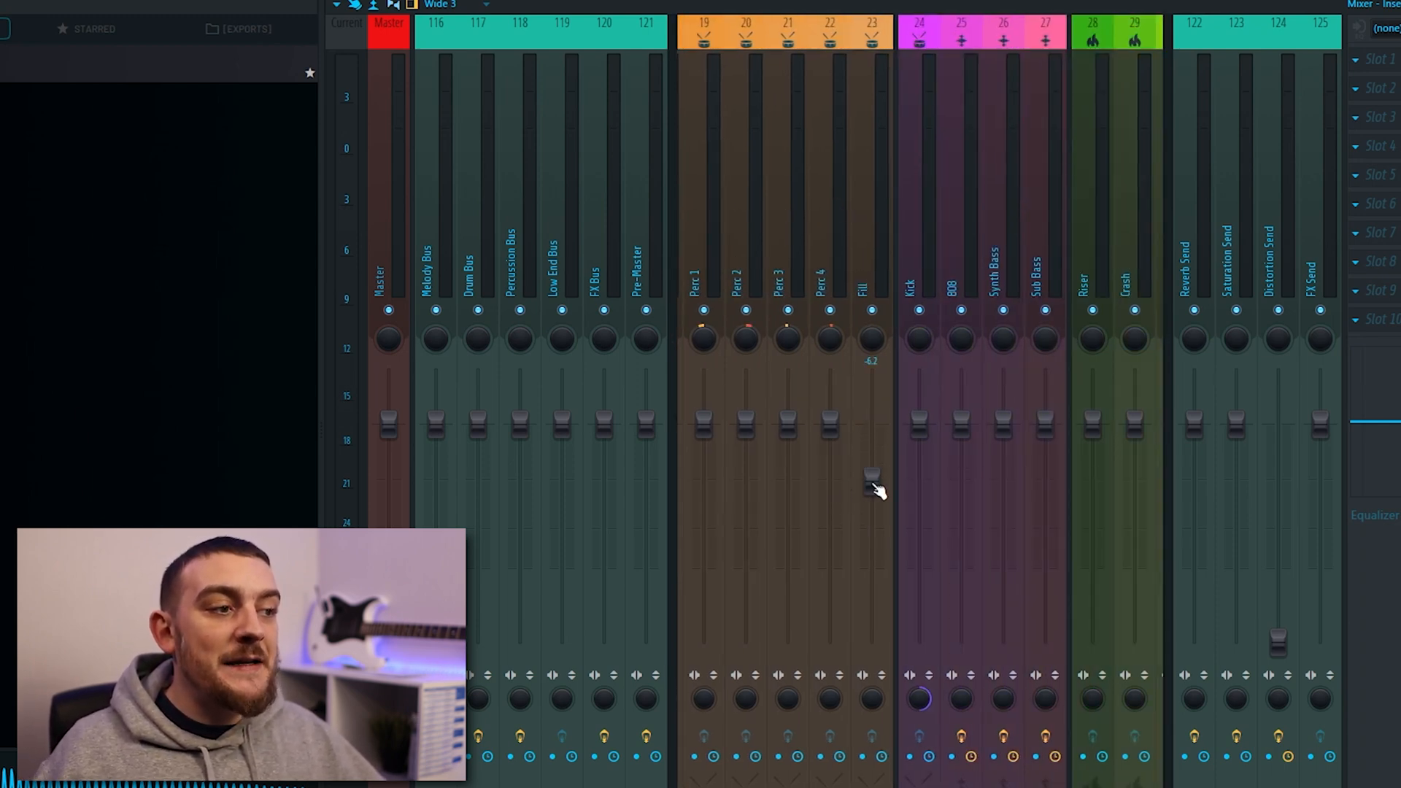
pyautogui.moveTo(872, 473); pyautogui.dragTo(872, 424)
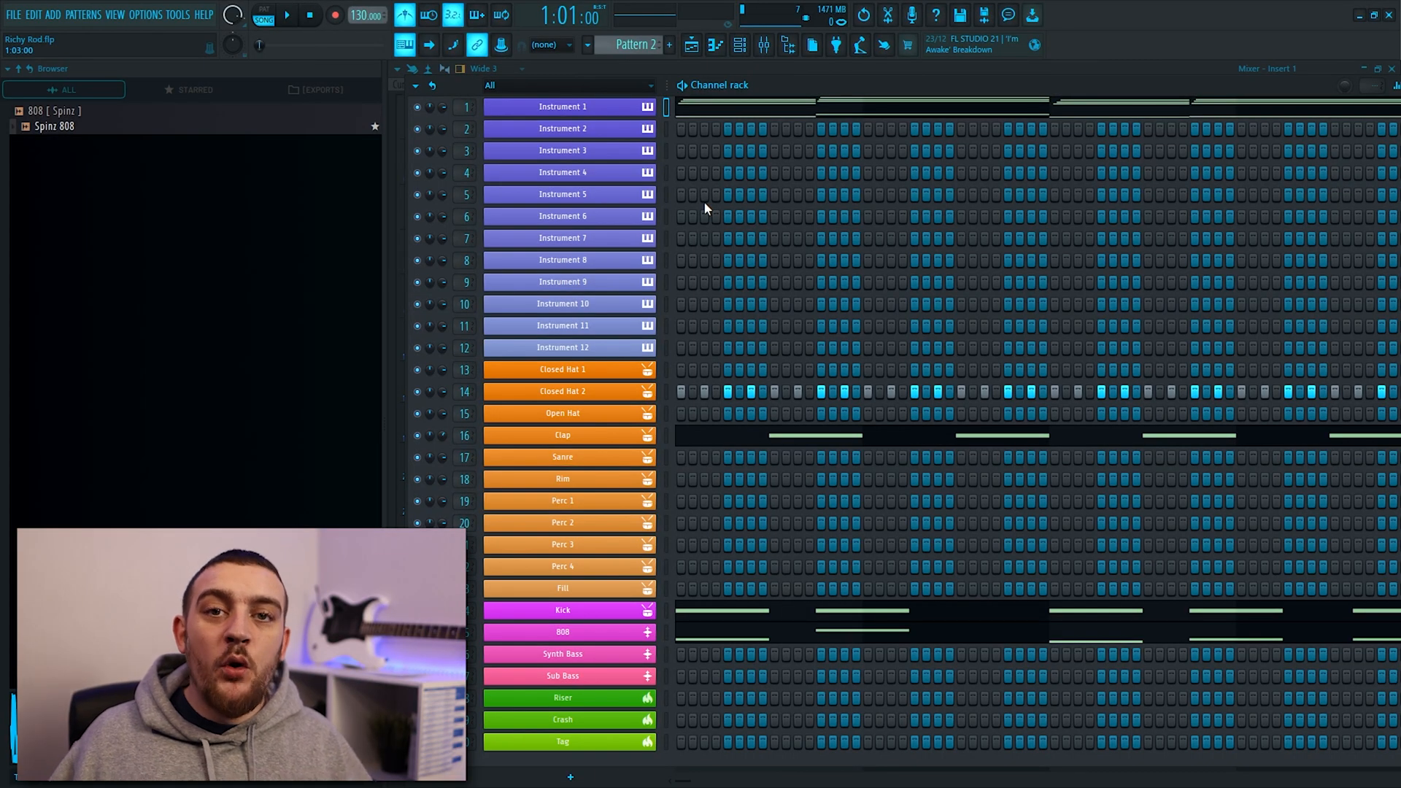
# - Bring up the 808 channel in the Pattern 2 channel rack
pyautogui.click(563, 523)
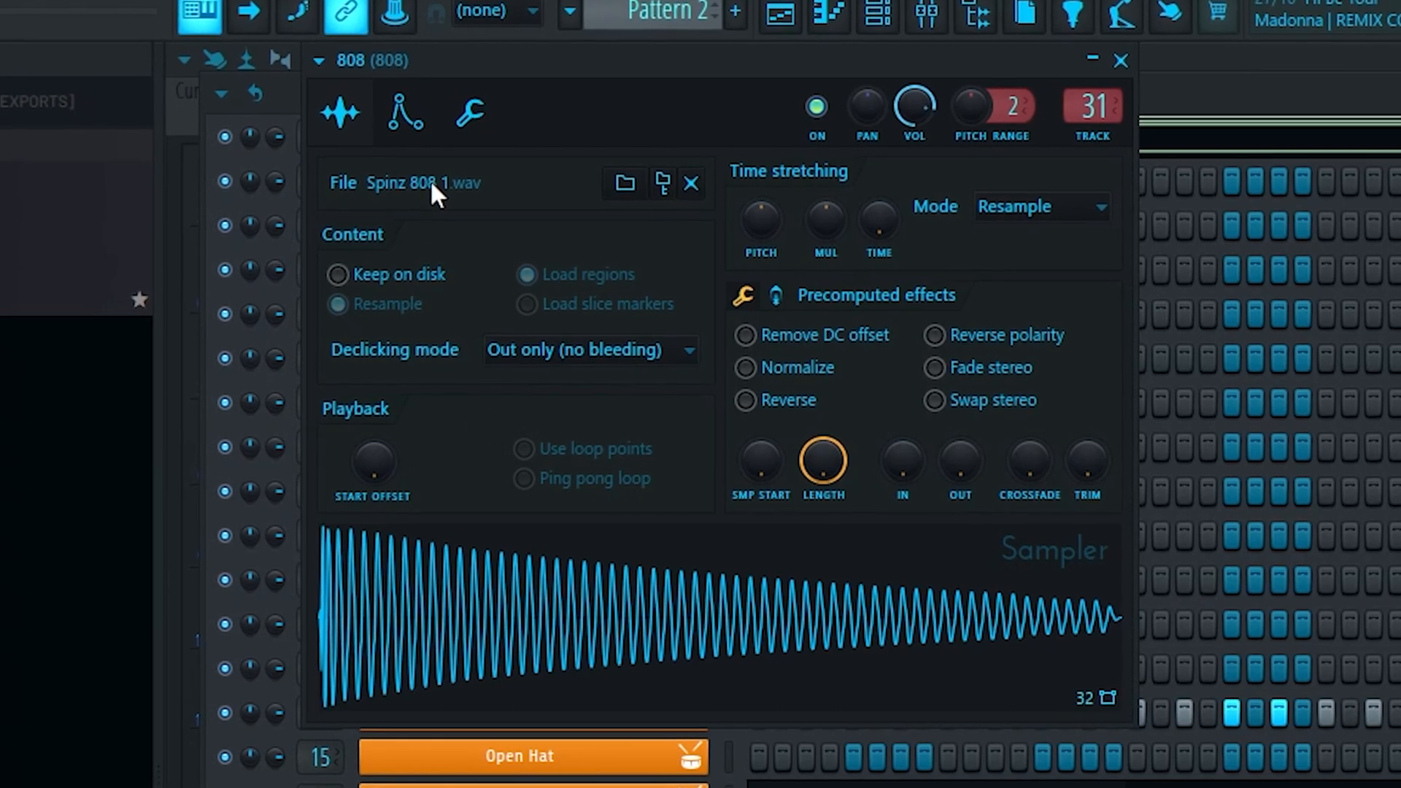
# - View the 808 sampler's previously loaded sample history from its file name
pyautogui.click(420, 183)
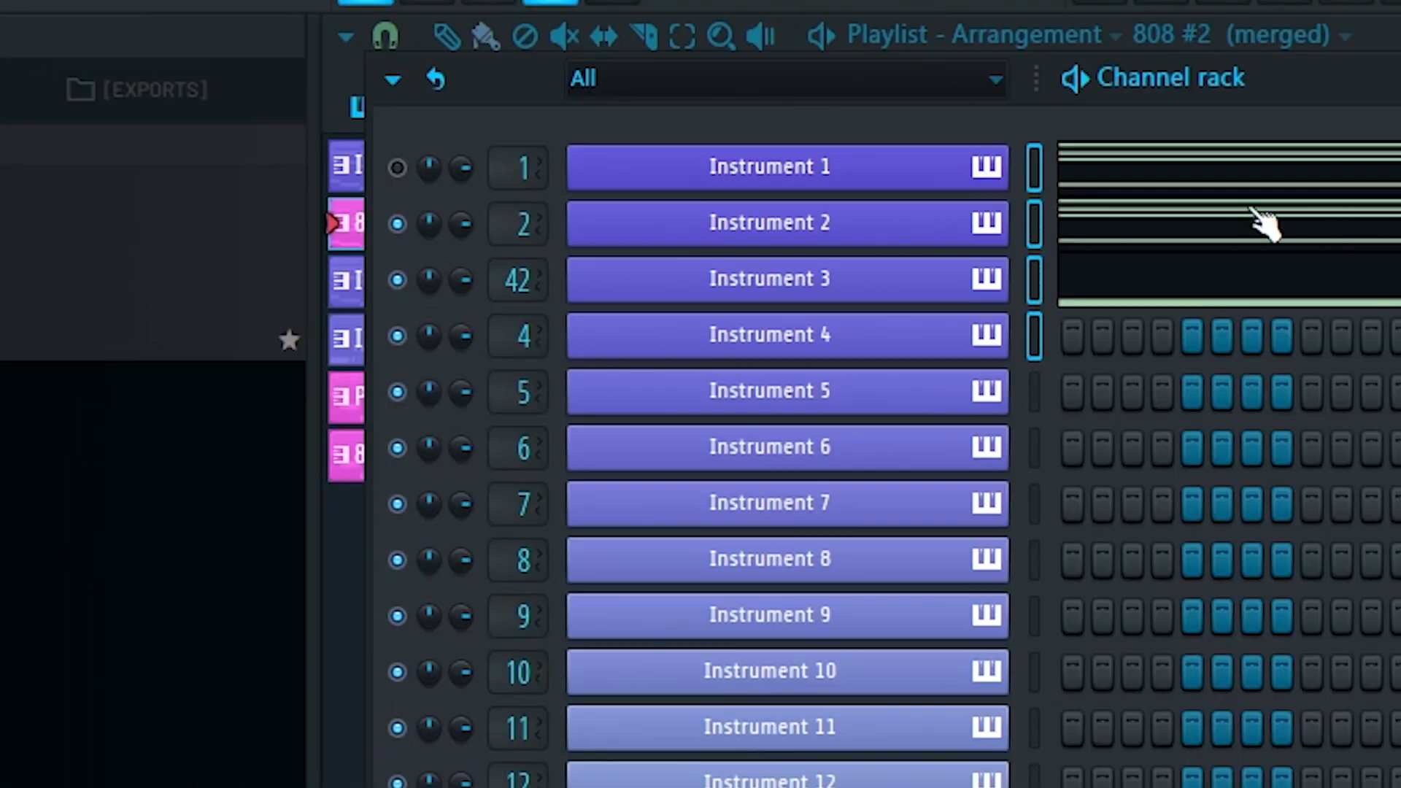
# - Transpose the selected instrument channels' notes by -3 semitones
pyautogui.click(391, 79)
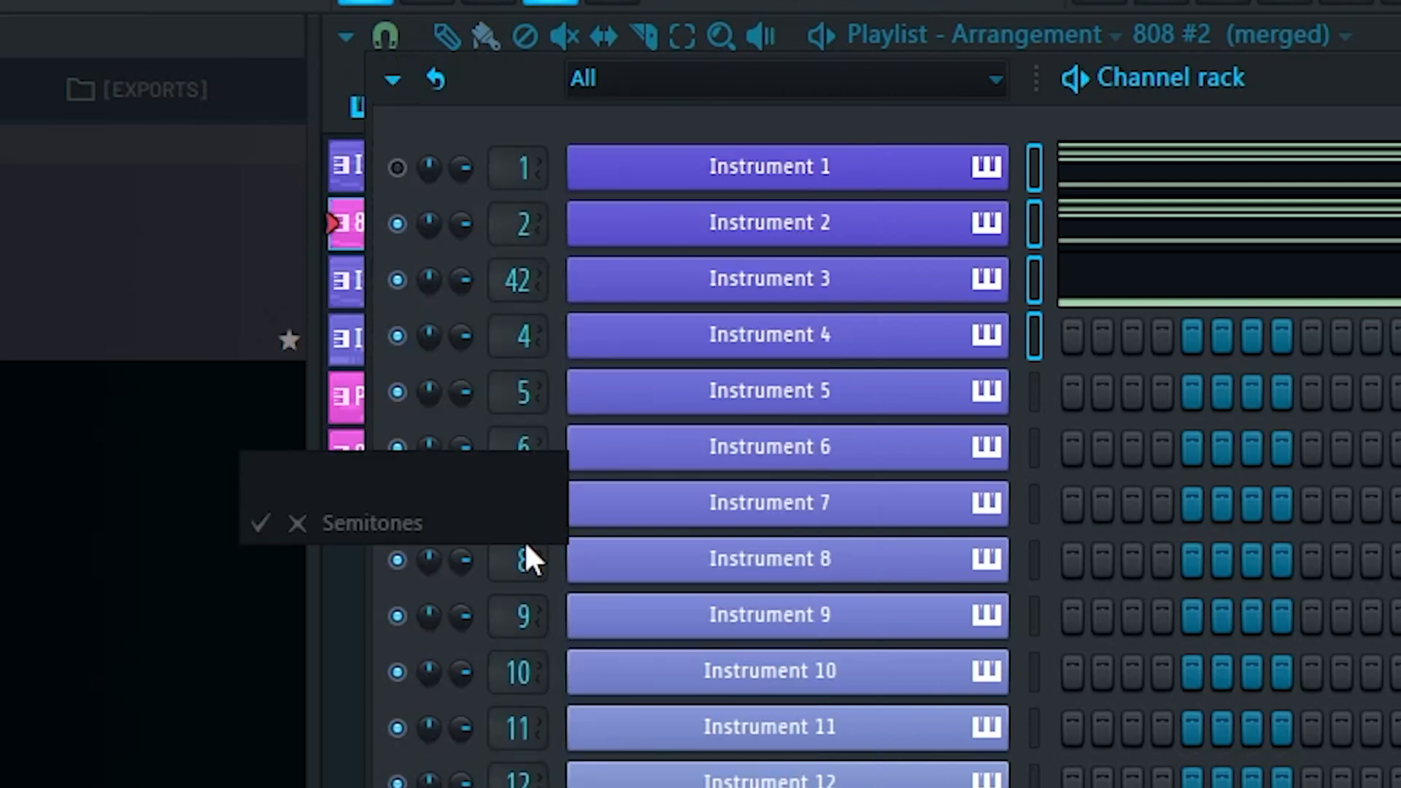
pyautogui.write('3')
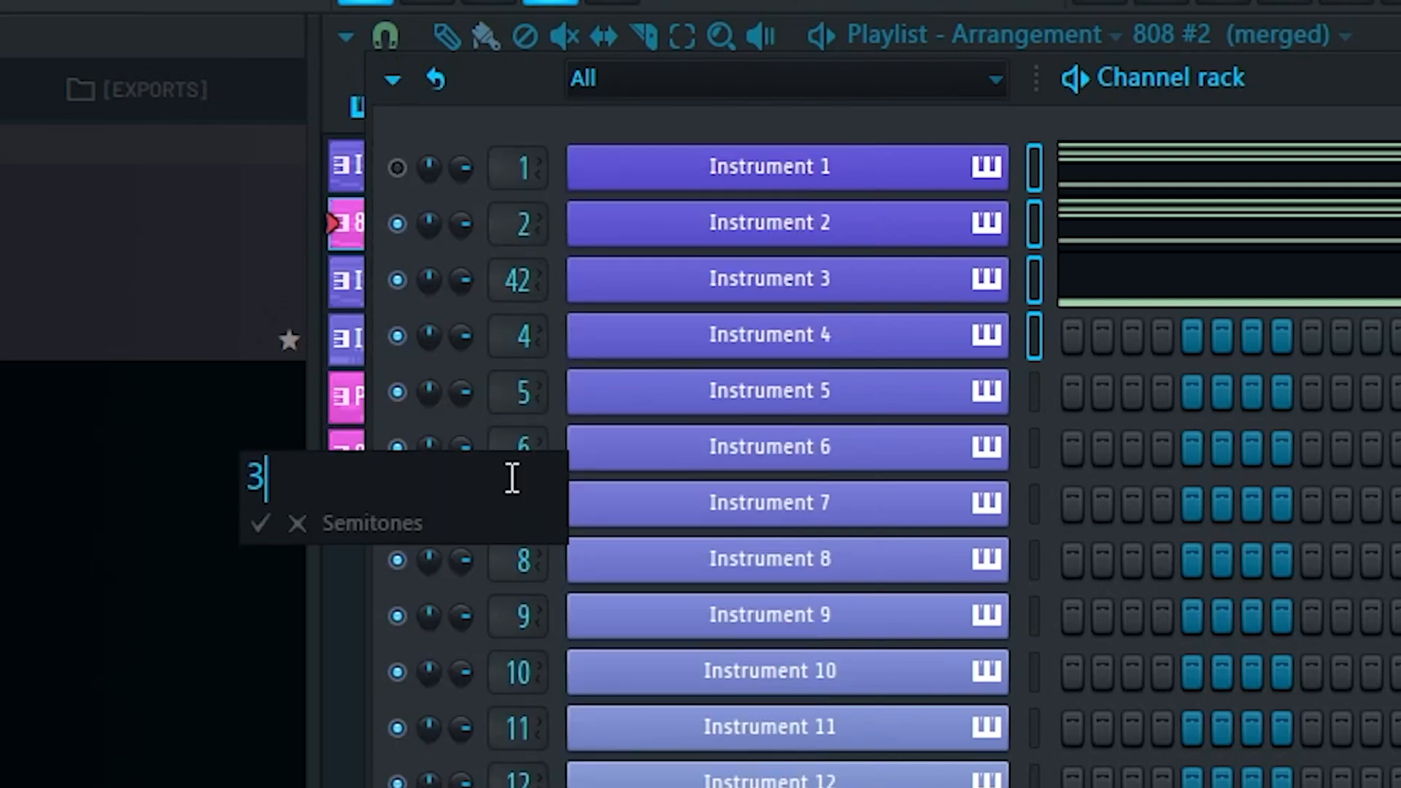
pyautogui.write('-3')
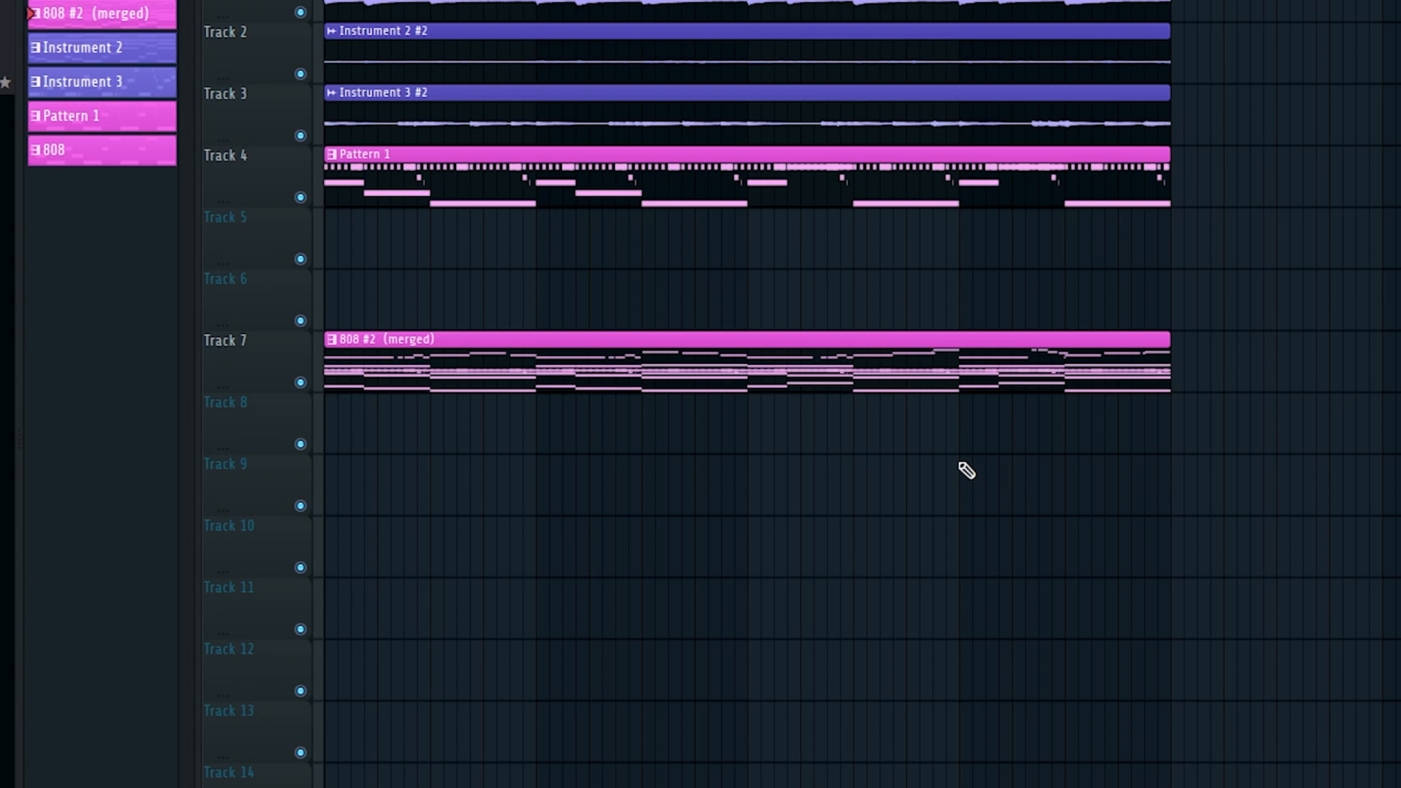
# - Slice the merged 808 #2 clip on Track 7 at bar 9
pyautogui.press('shift')
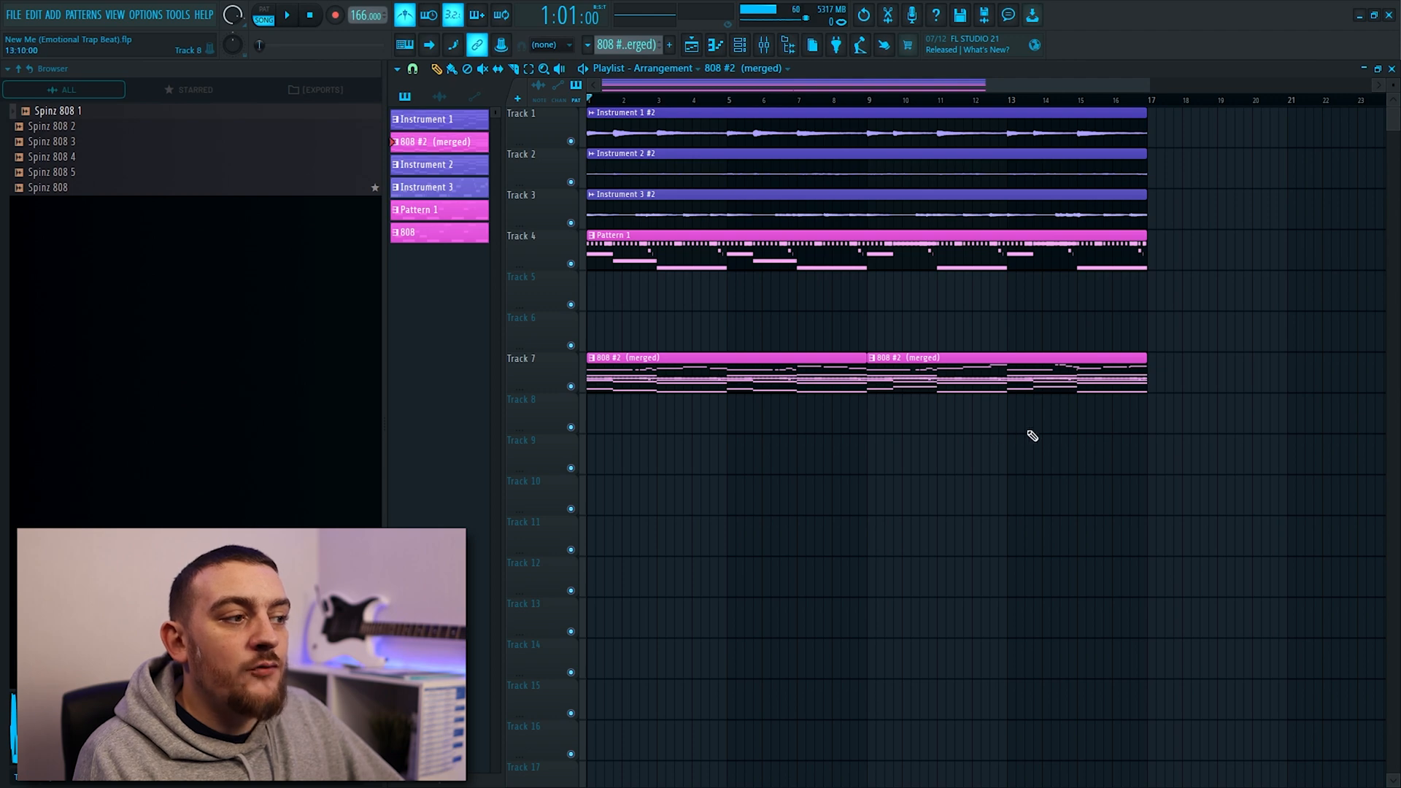
pyautogui.click(1077, 349)
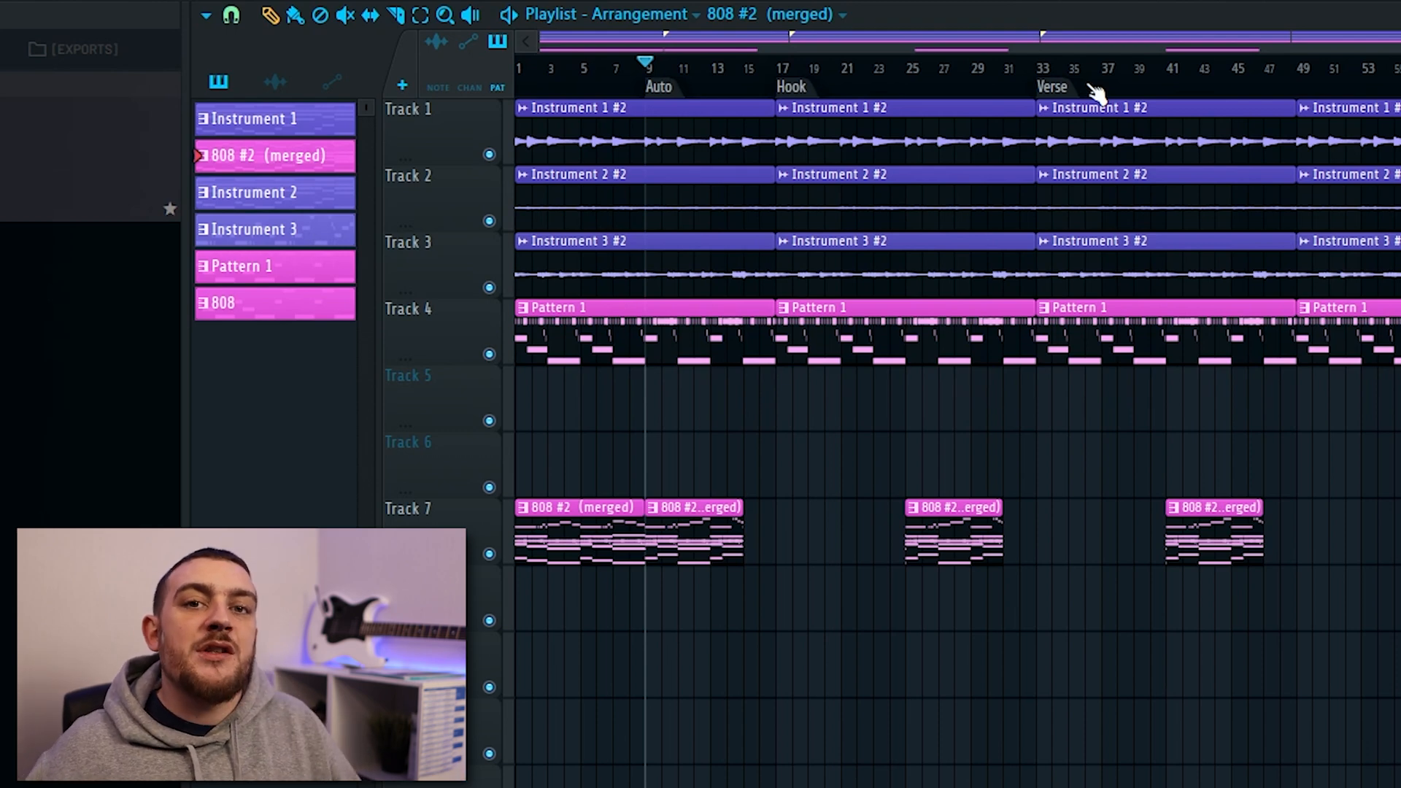
# - Bring up the mixer with F9
pyautogui.press('F9')
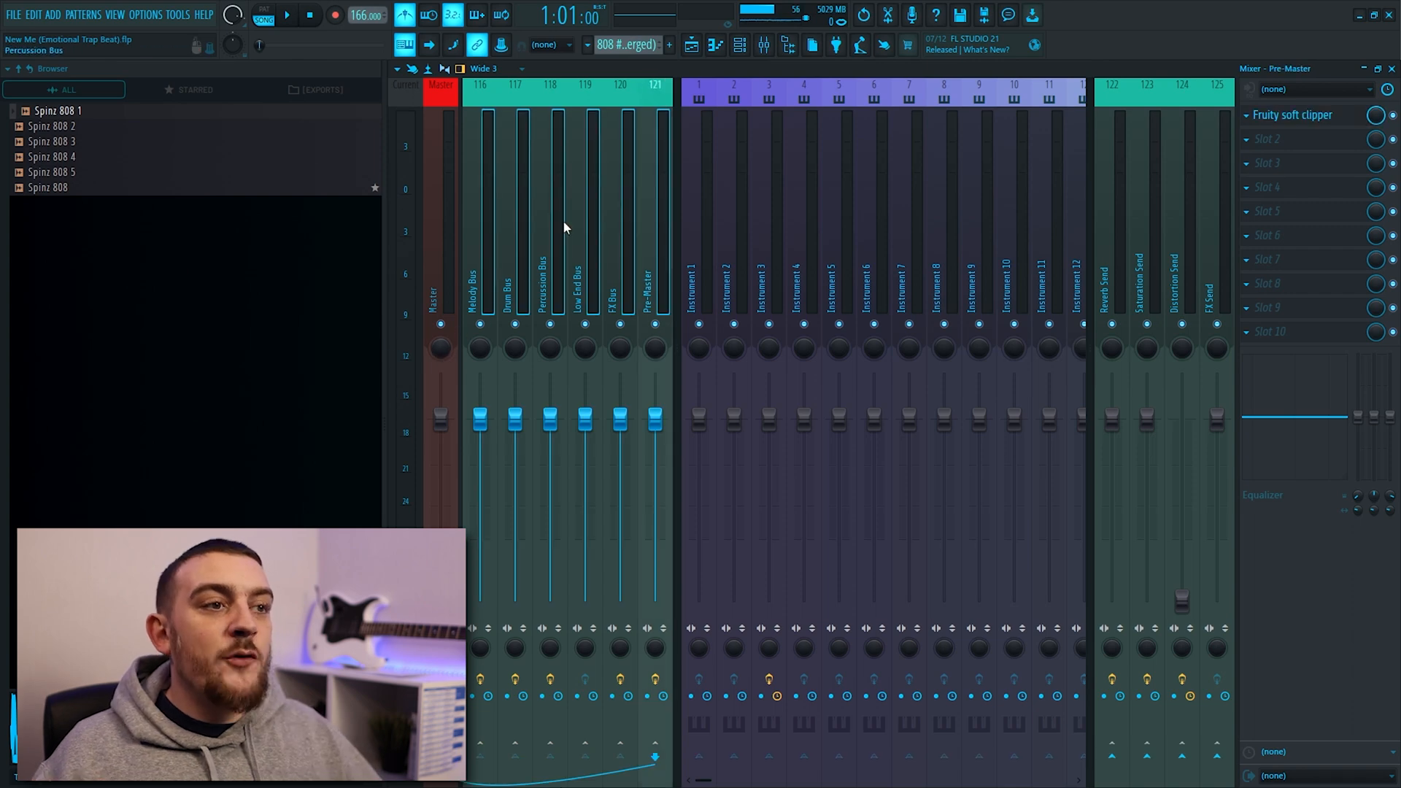
# - Select Instrument 3's mixer track to adjust its level
pyautogui.click(1112, 286)
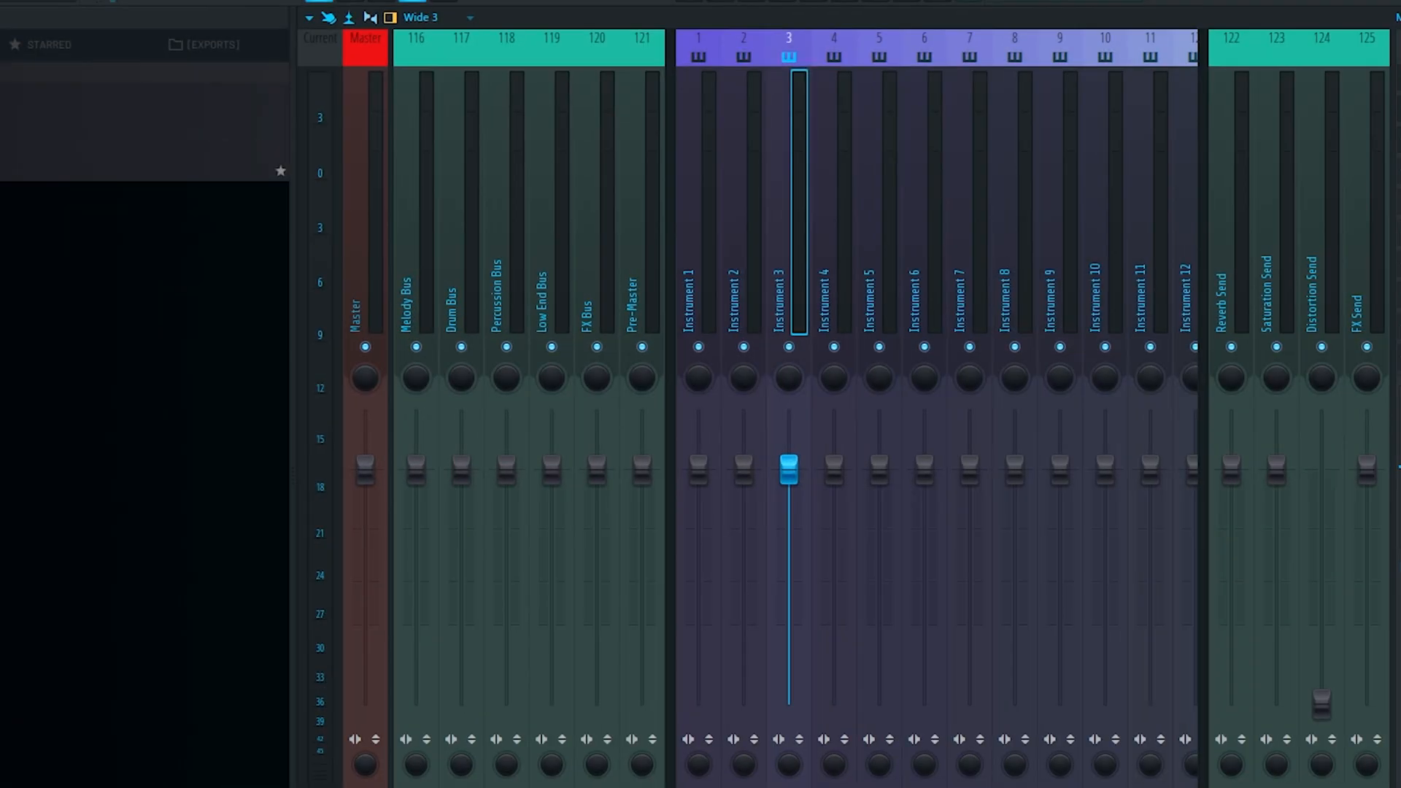
pyautogui.moveTo(793, 149)
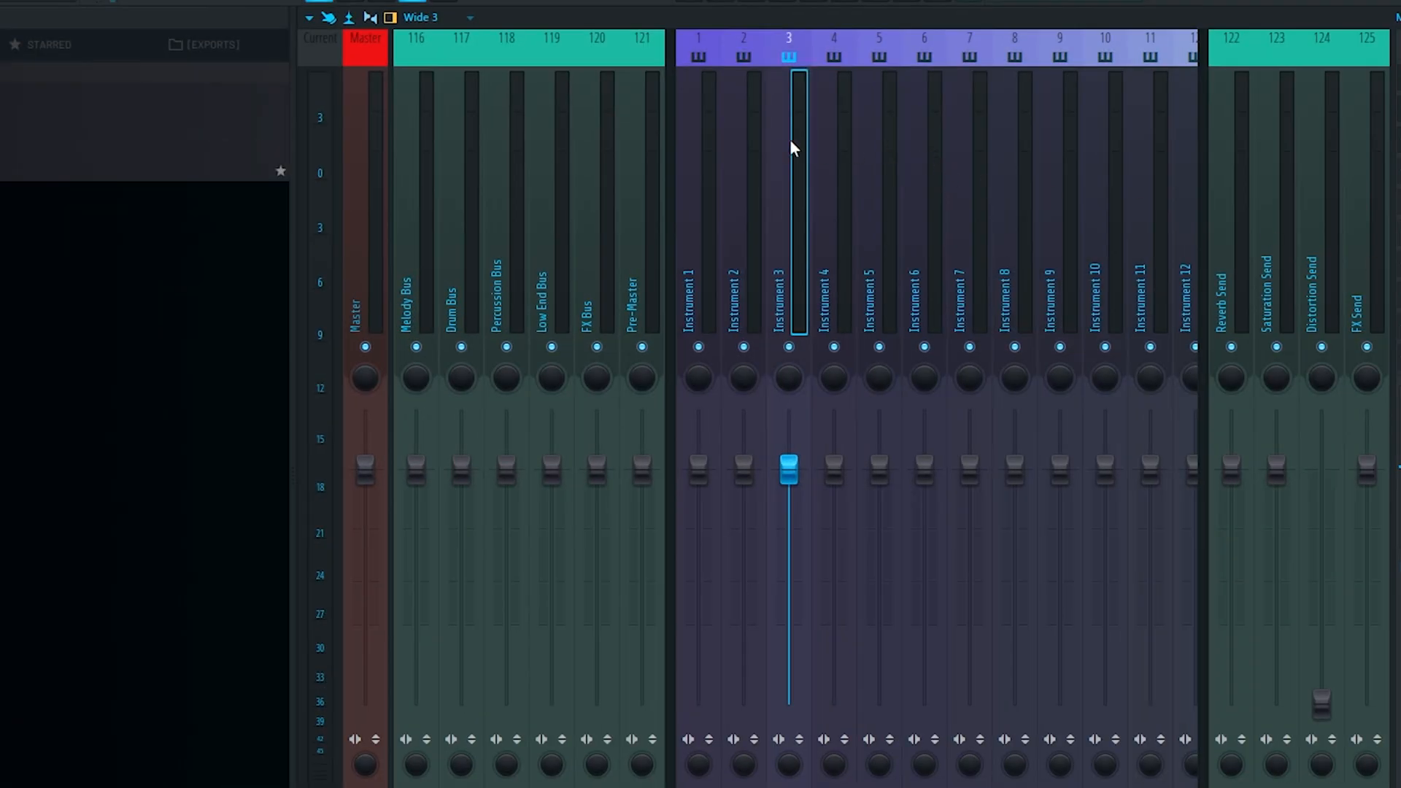